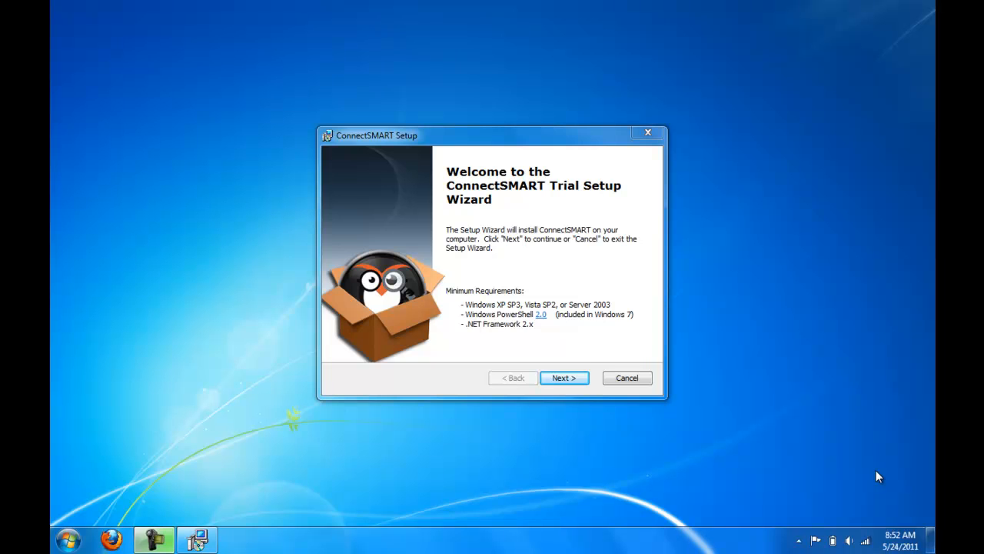
mouse_move(496, 331)
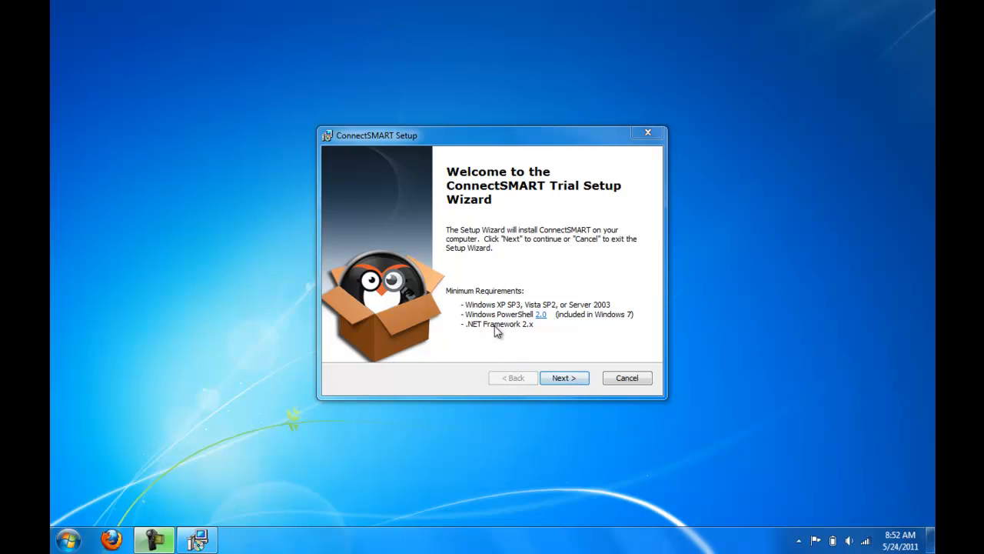
mouse_move(542, 318)
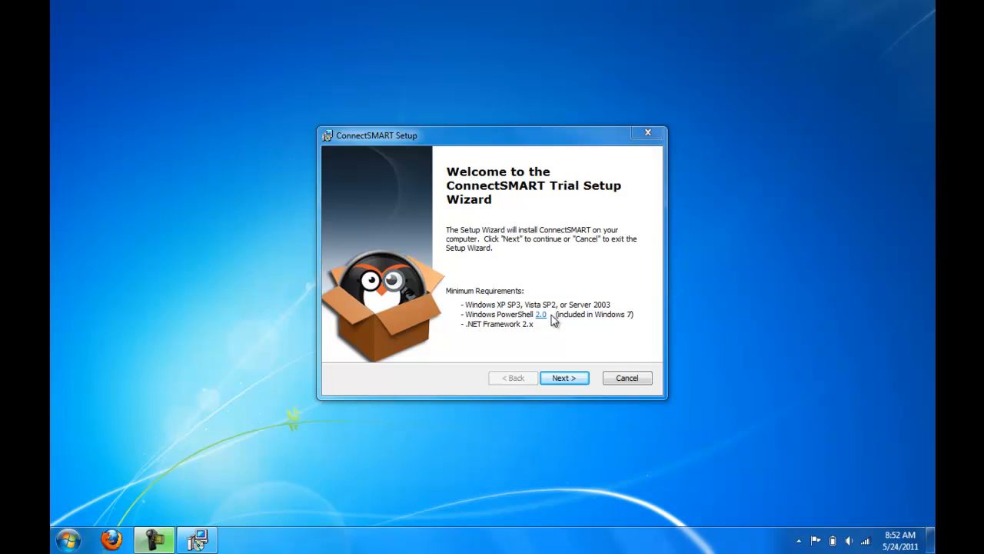
mouse_move(578, 331)
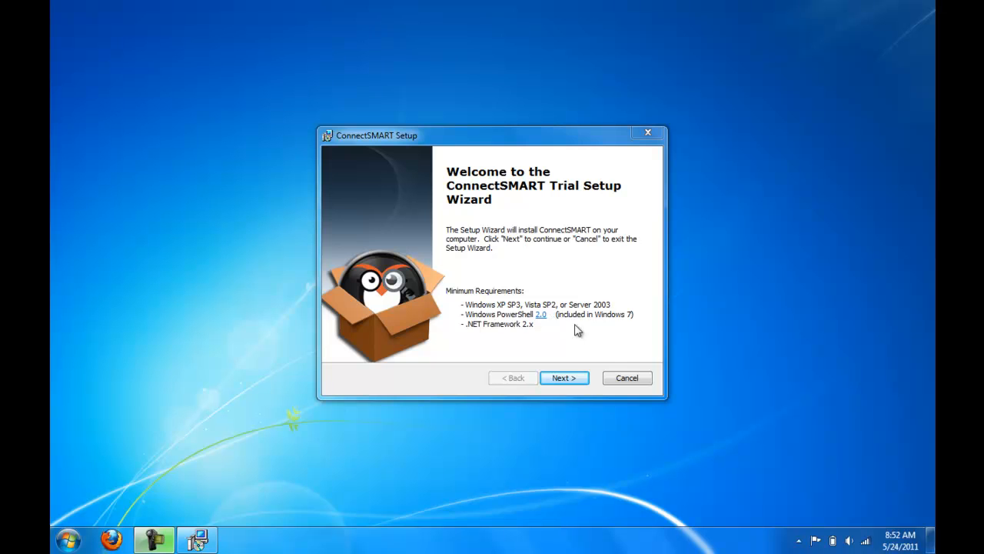
mouse_move(586, 315)
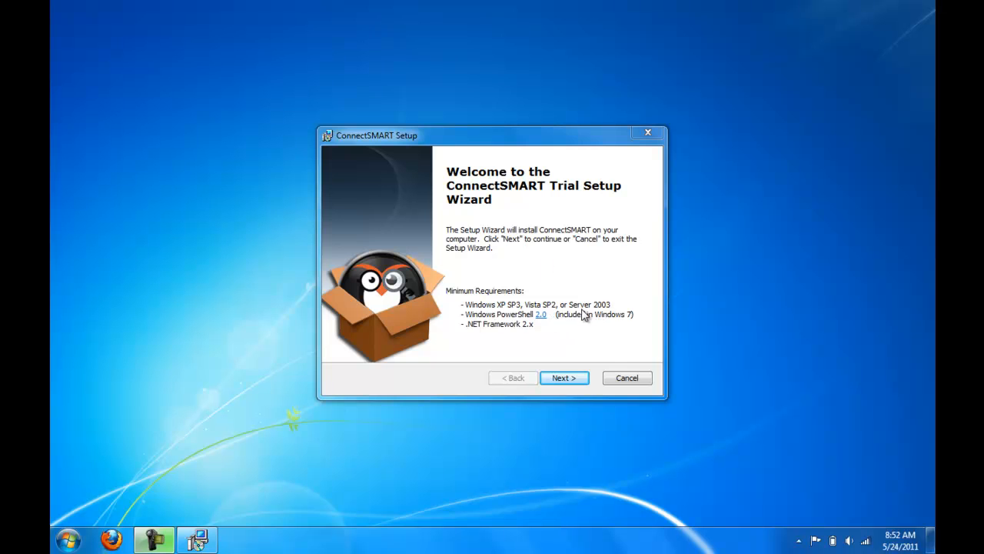
mouse_move(476, 330)
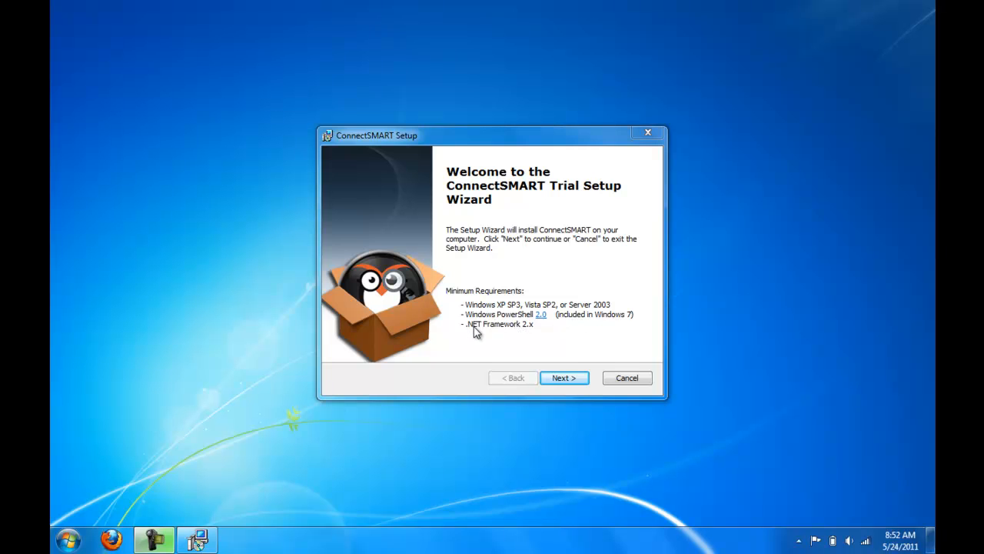
mouse_move(530, 344)
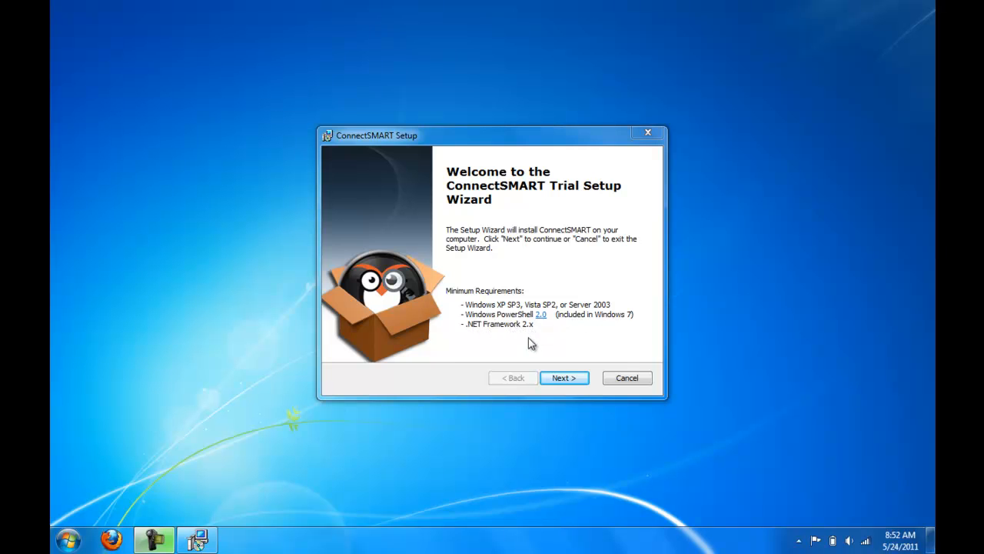
- Advance from the welcome page to PowerGadgets Verification, where the serial is prefilled
click(564, 378)
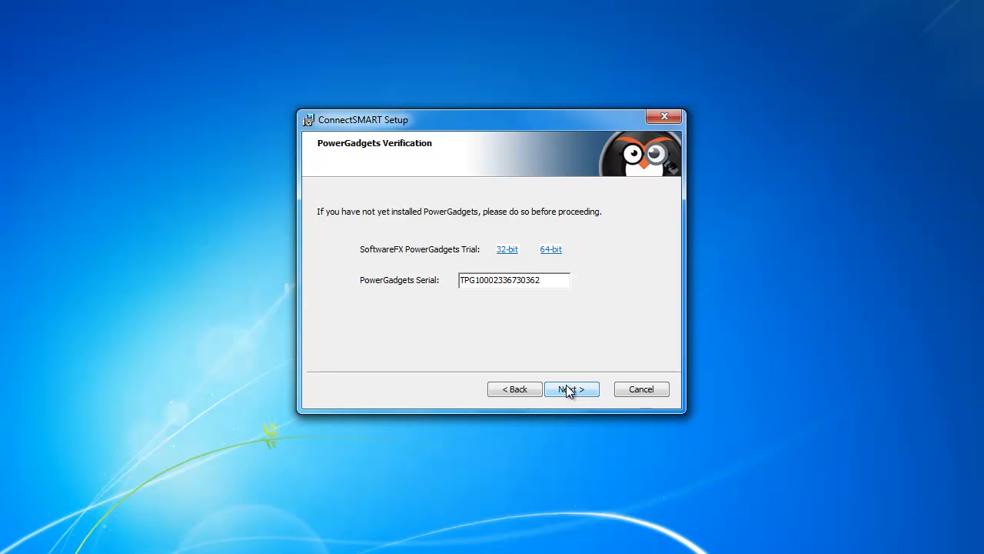
mouse_move(430, 243)
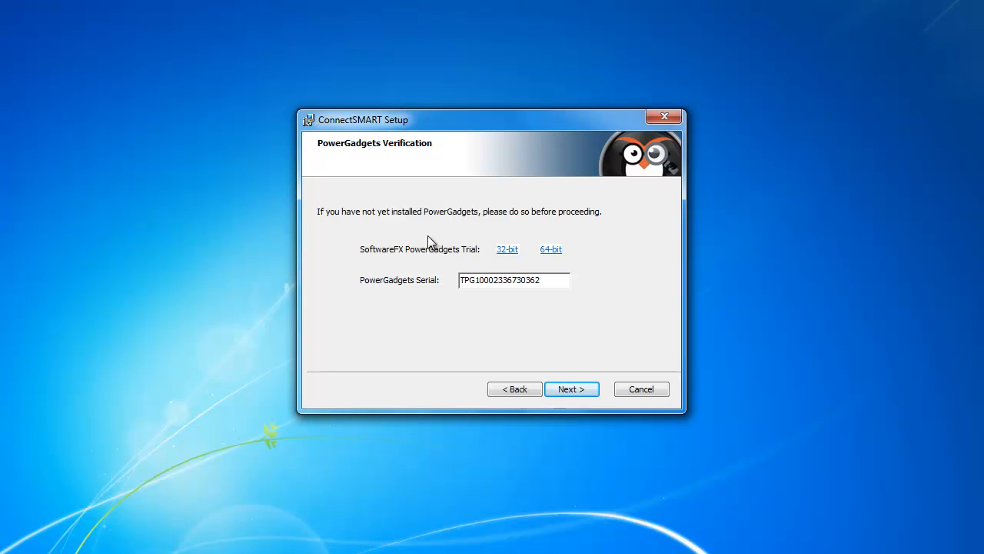
mouse_move(560, 263)
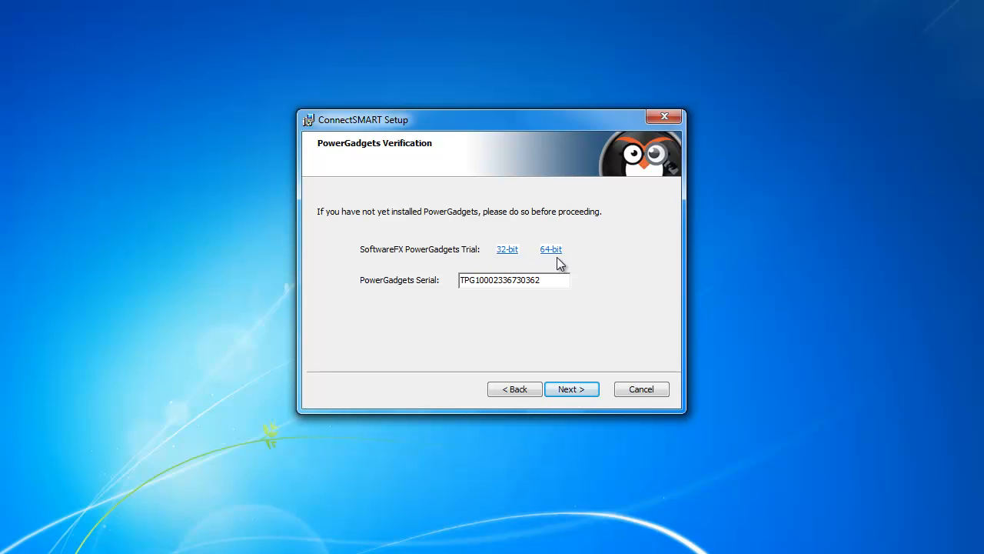
mouse_move(400, 309)
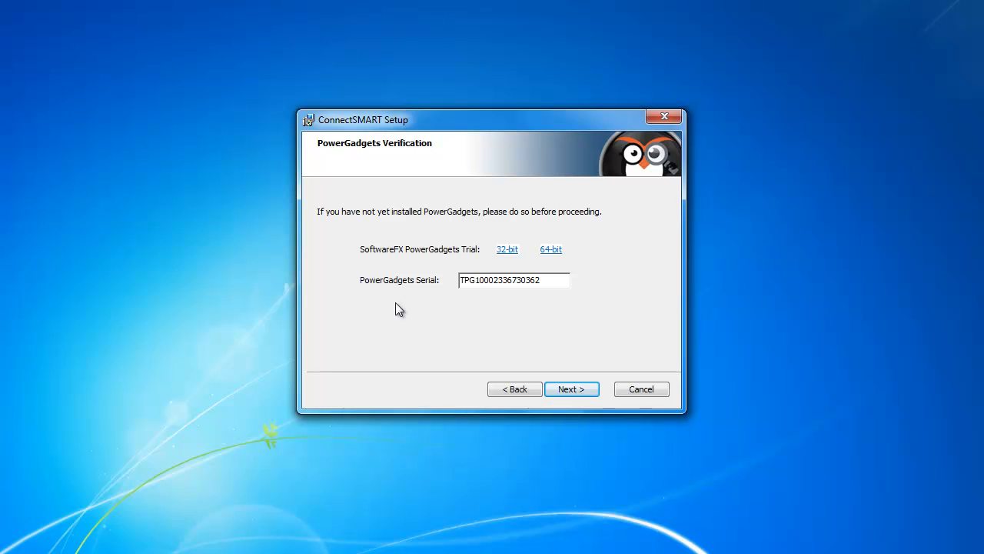
mouse_move(504, 273)
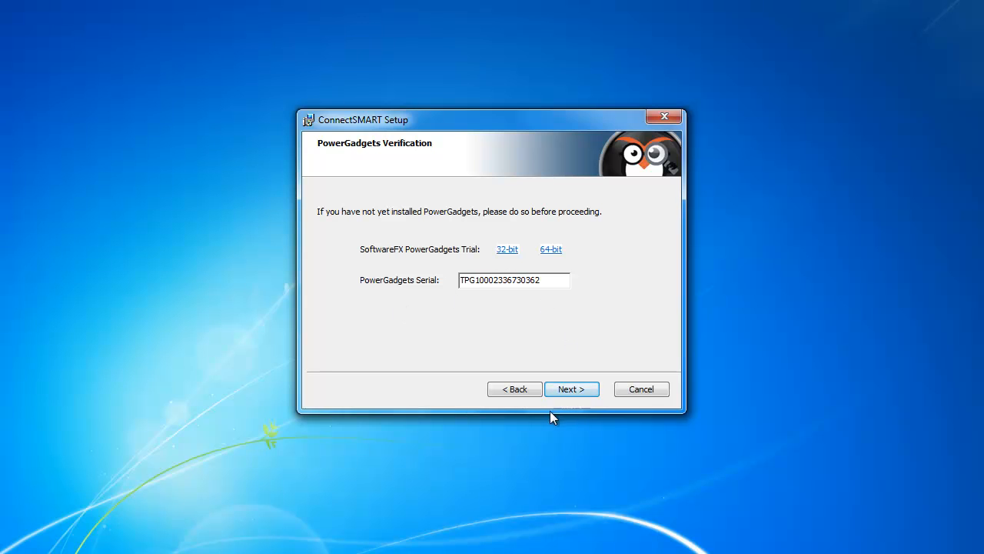
- Pass PowerGadgets verification and install into the default C:\Program Files\ConnectSMART\ folder
click(572, 388)
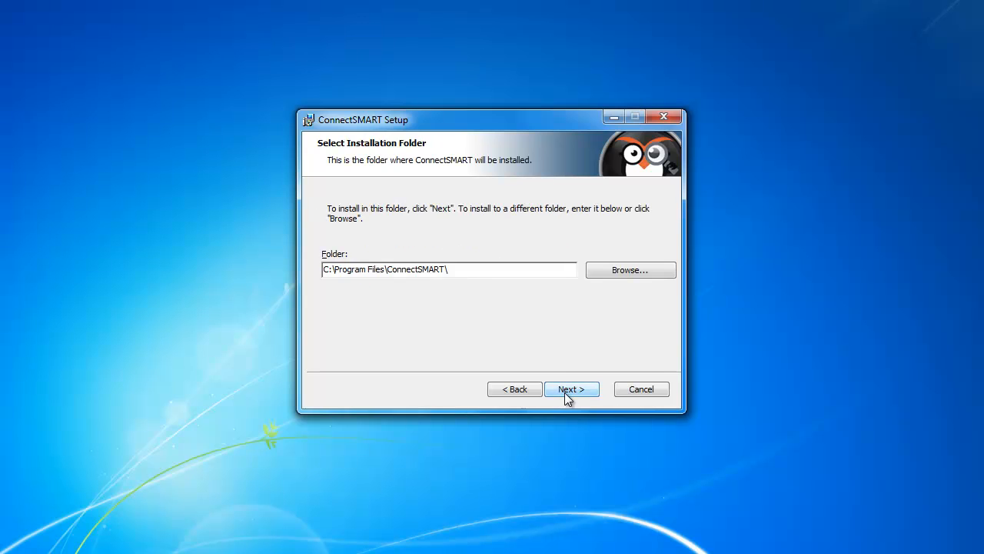
click(571, 388)
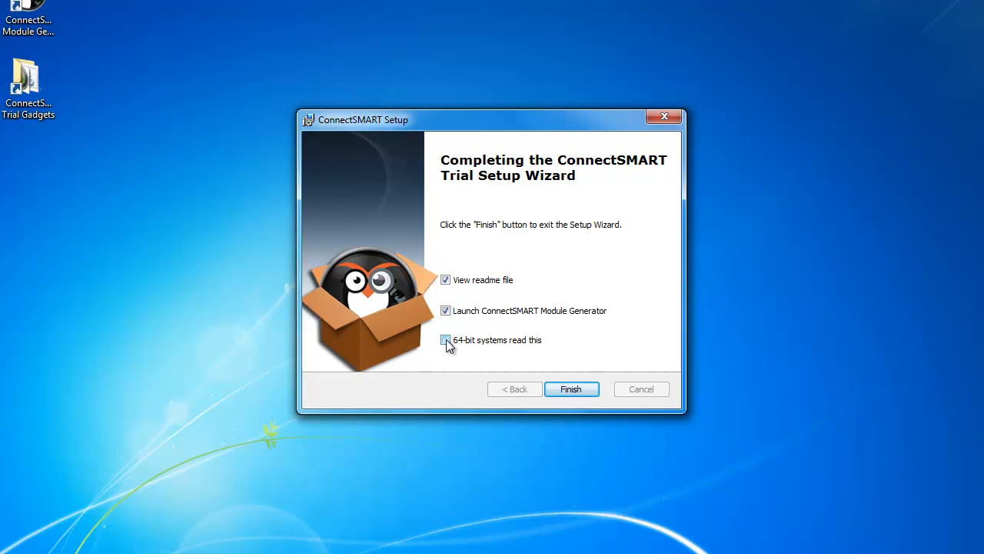
click(445, 340)
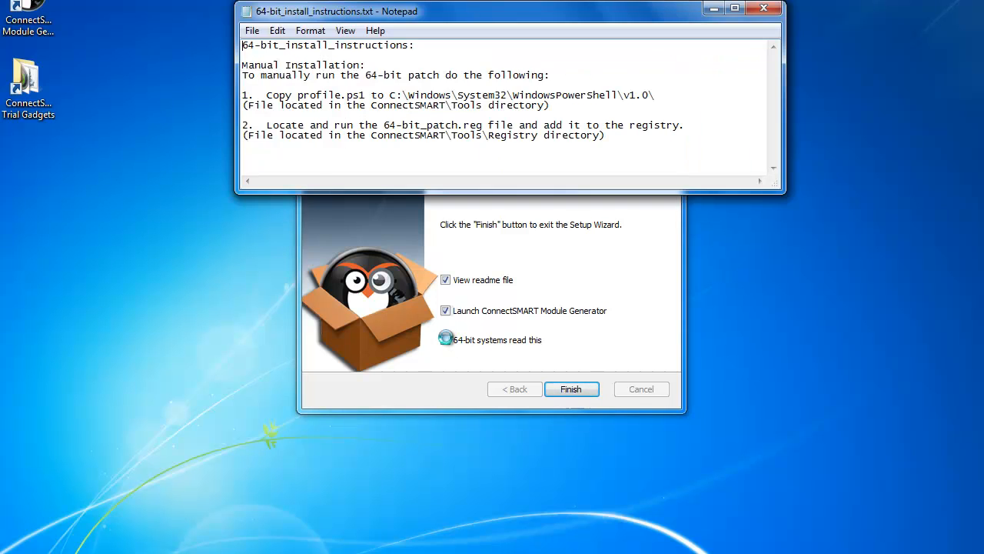
click(446, 340)
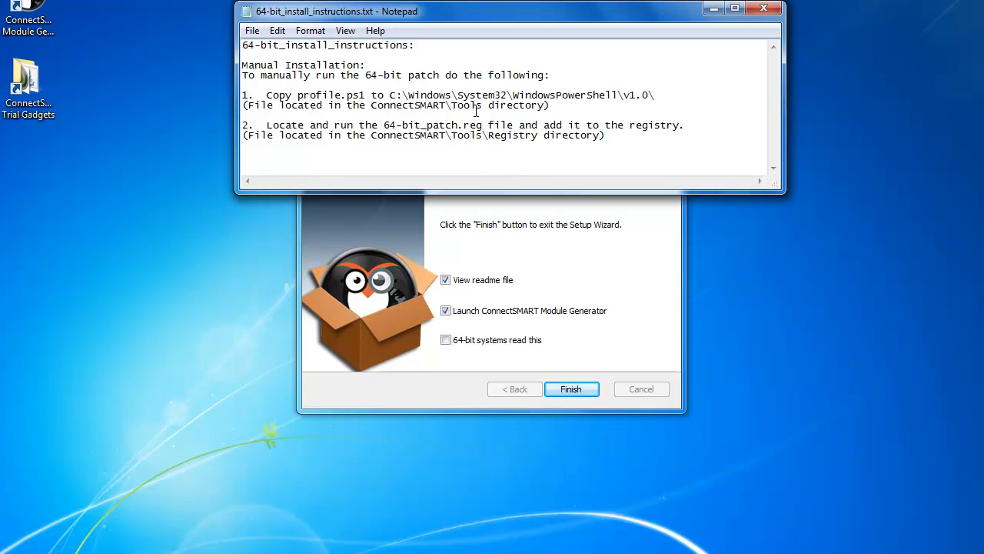
mouse_move(441, 105)
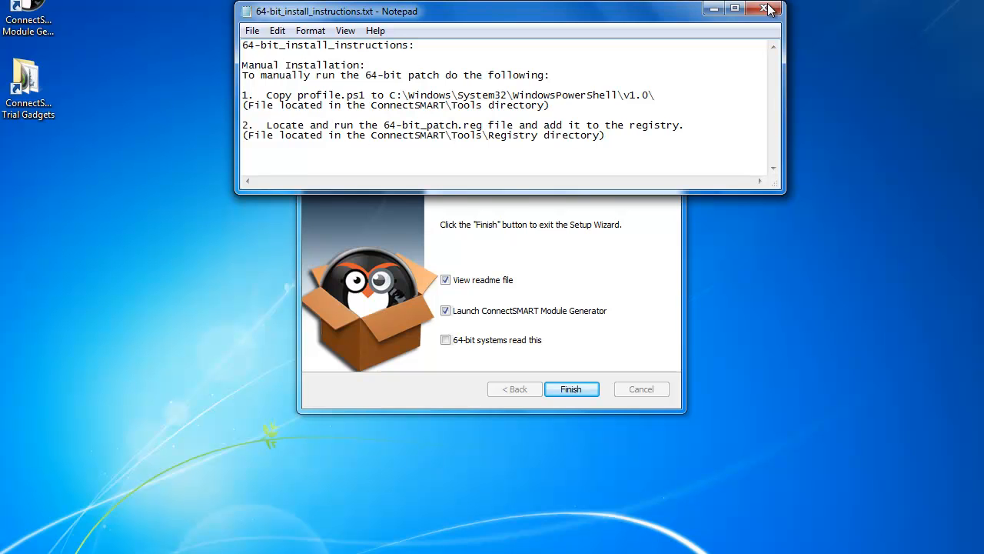
click(769, 9)
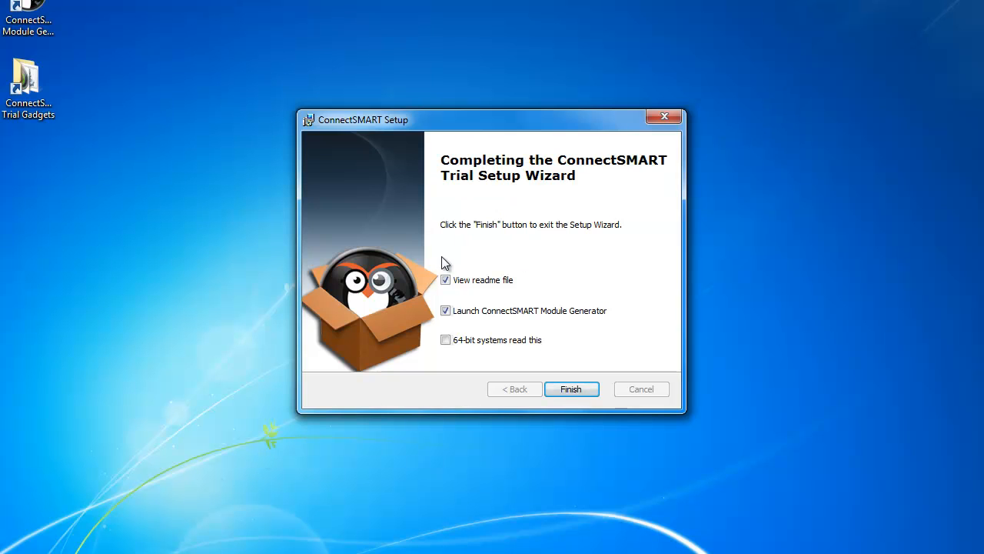
- Uncheck 'View readme file', keep 'Launch ConnectSMART Module Generator' checked, and finish setup
click(445, 279)
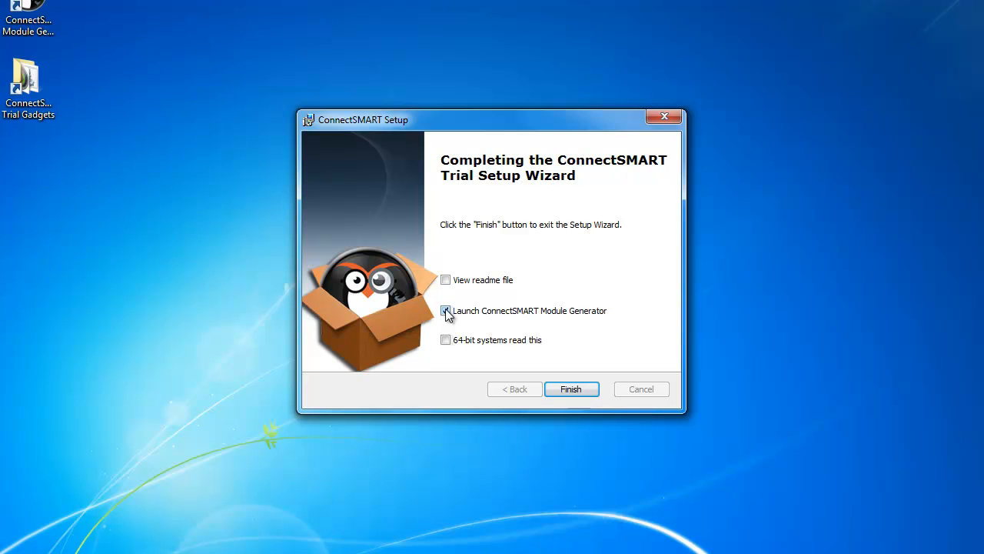
click(446, 311)
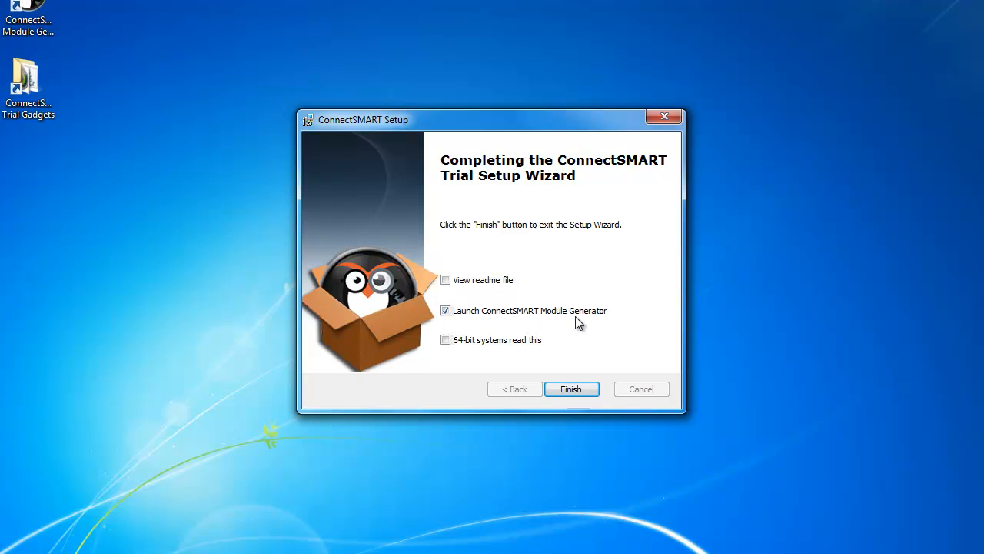
click(571, 388)
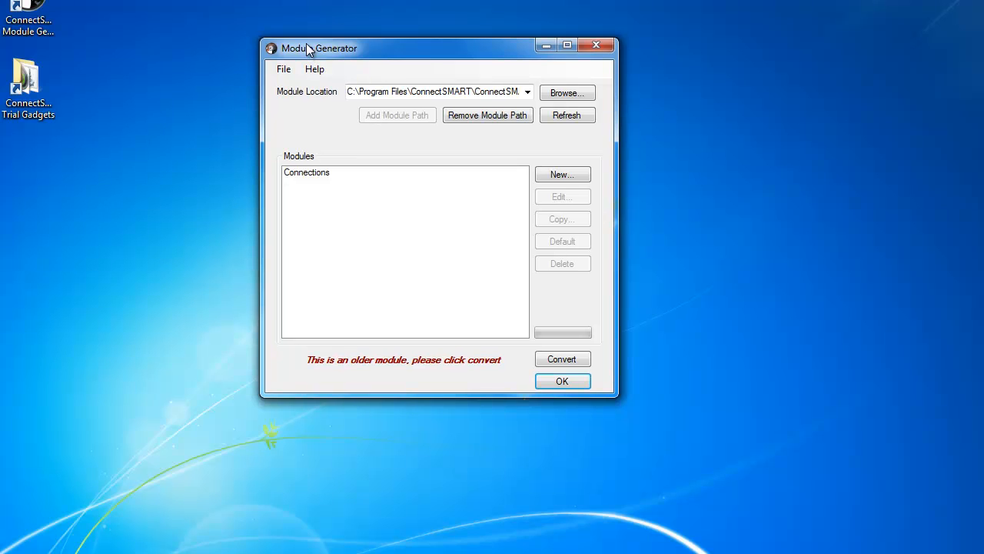
mouse_move(308, 181)
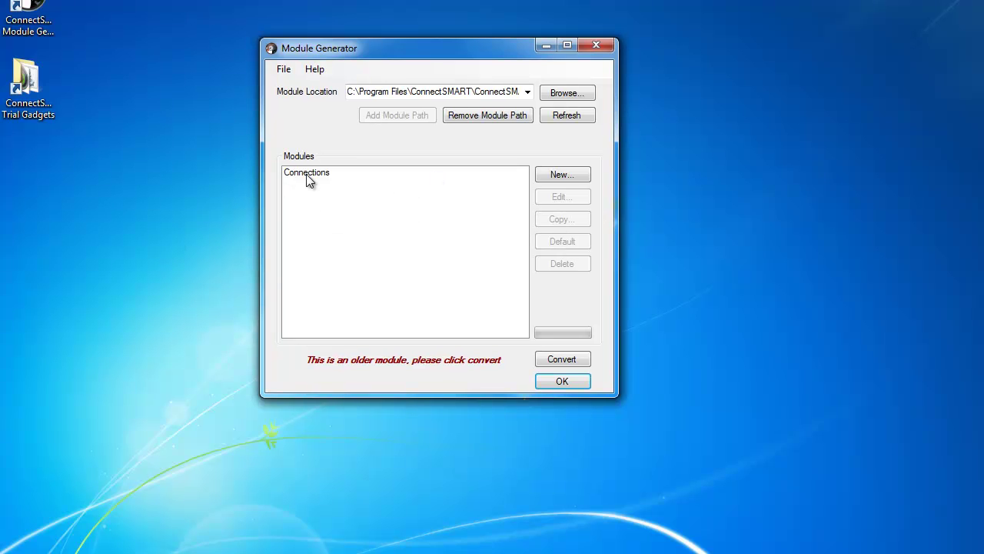
- Select the Connections module and open its Edit Module dialog
click(306, 172)
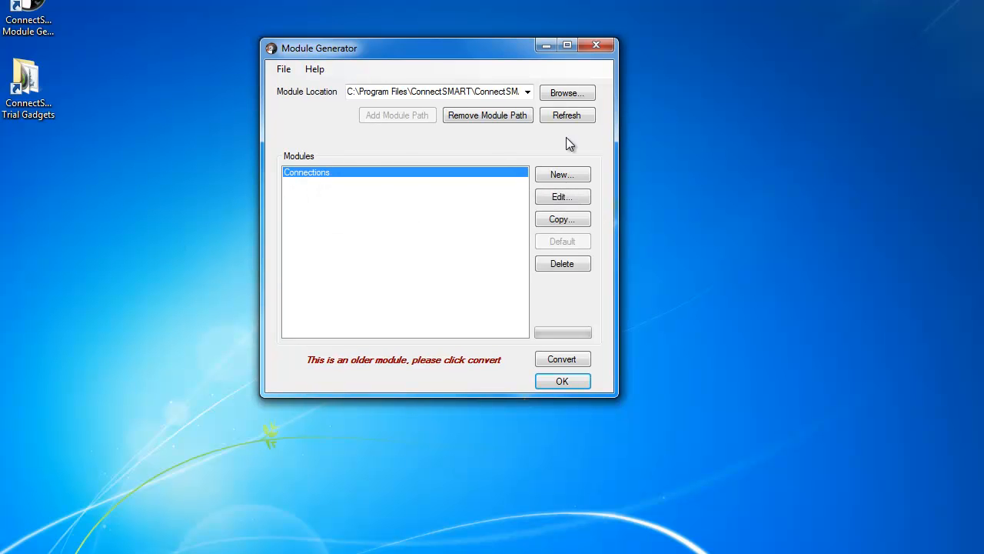
mouse_move(562, 174)
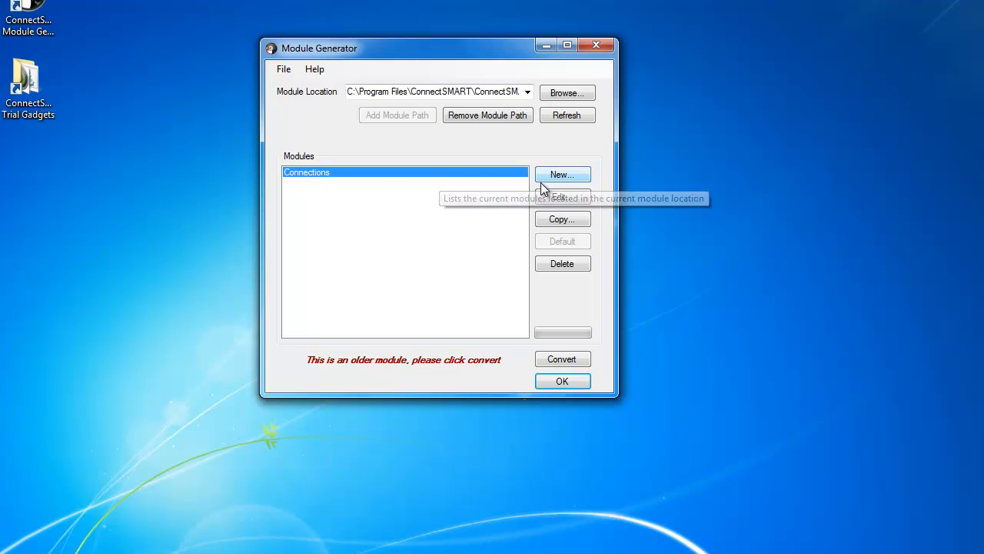
click(563, 197)
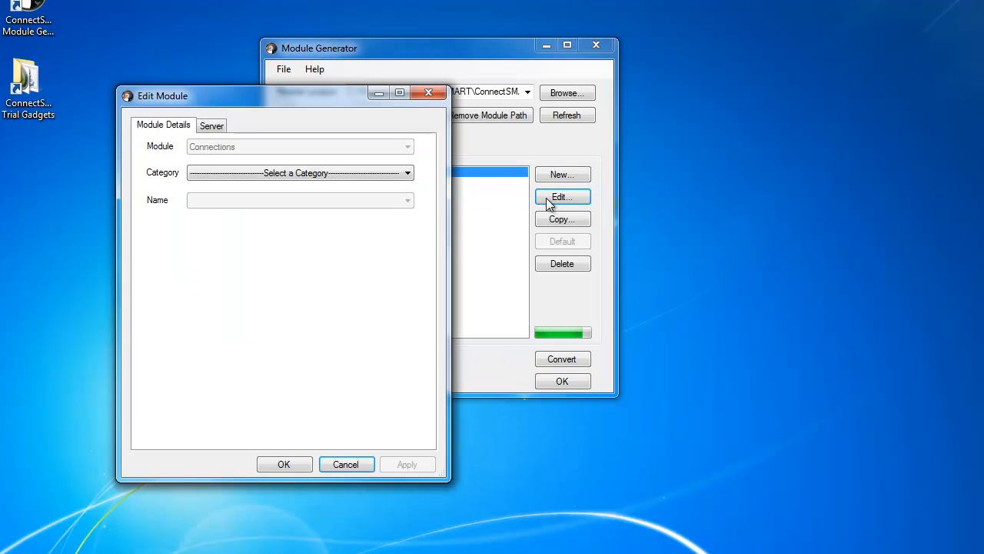
mouse_move(254, 101)
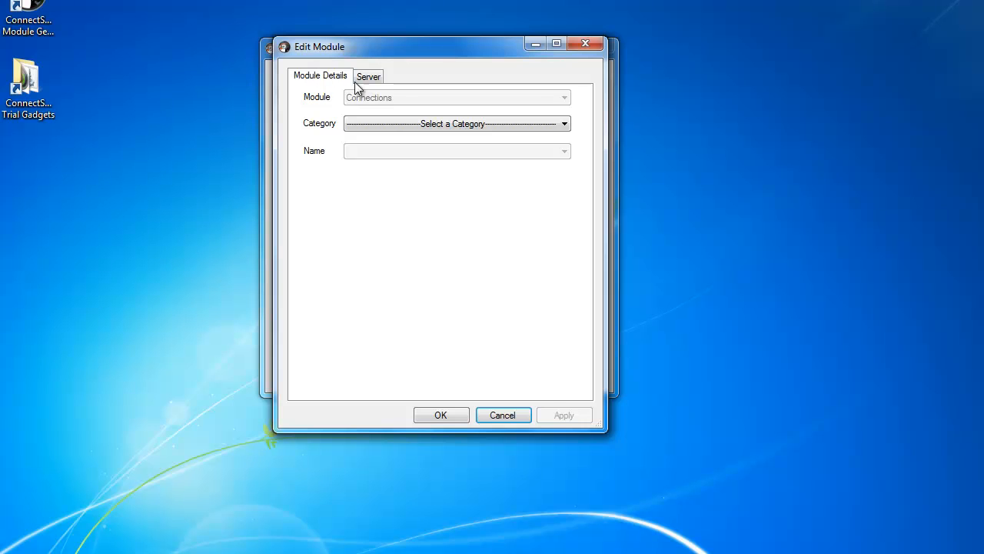
- Set server connect, user connectsmart with password, and database cwwebapp_connections
click(368, 76)
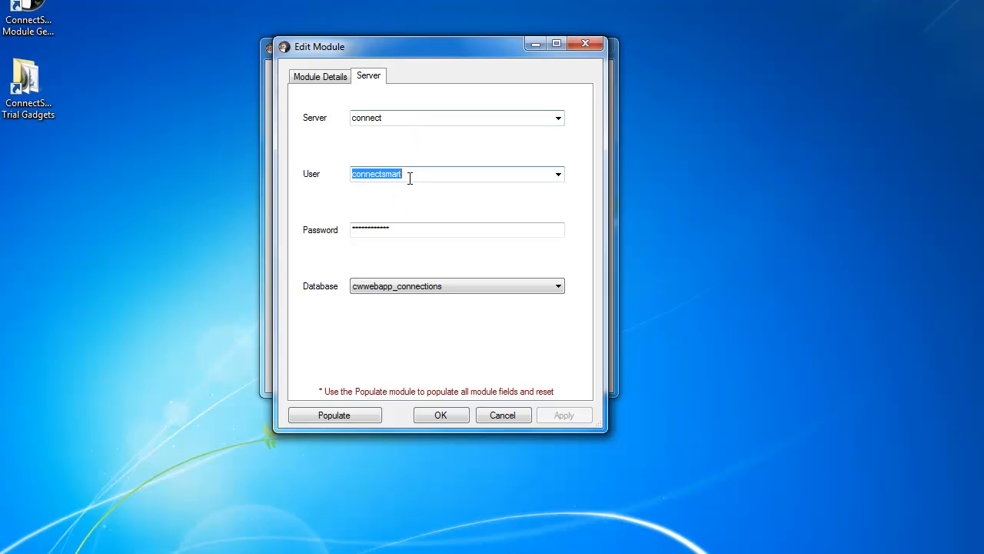
click(457, 229)
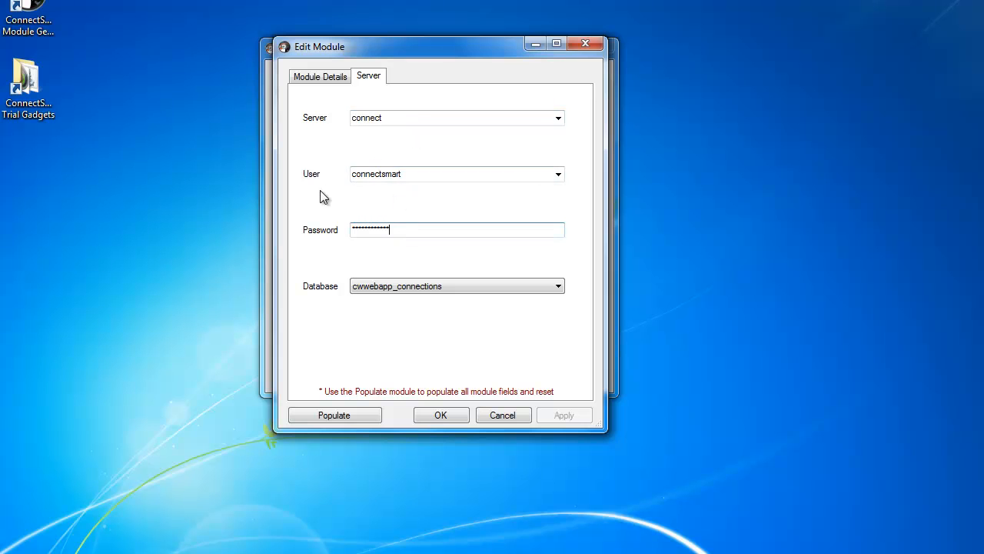
click(457, 174)
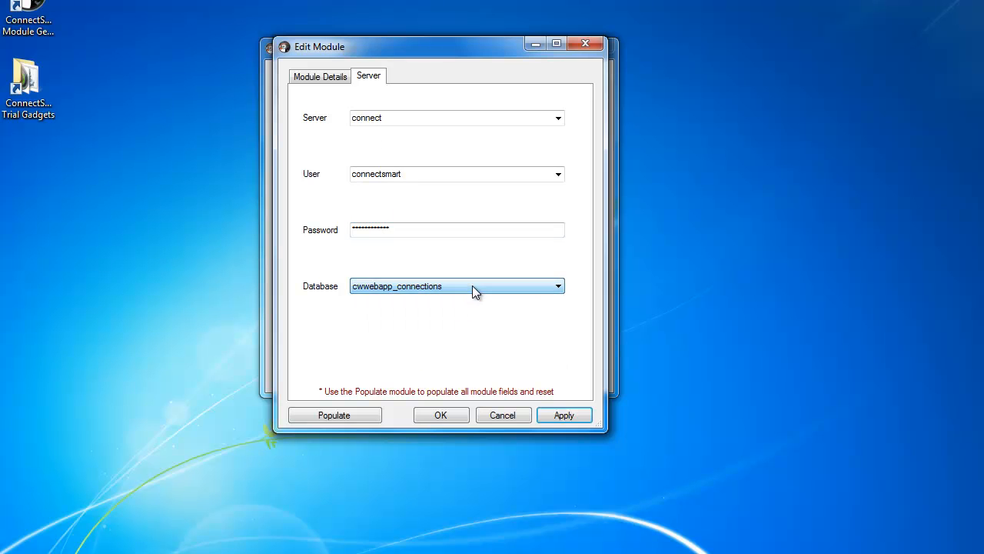
mouse_move(404, 298)
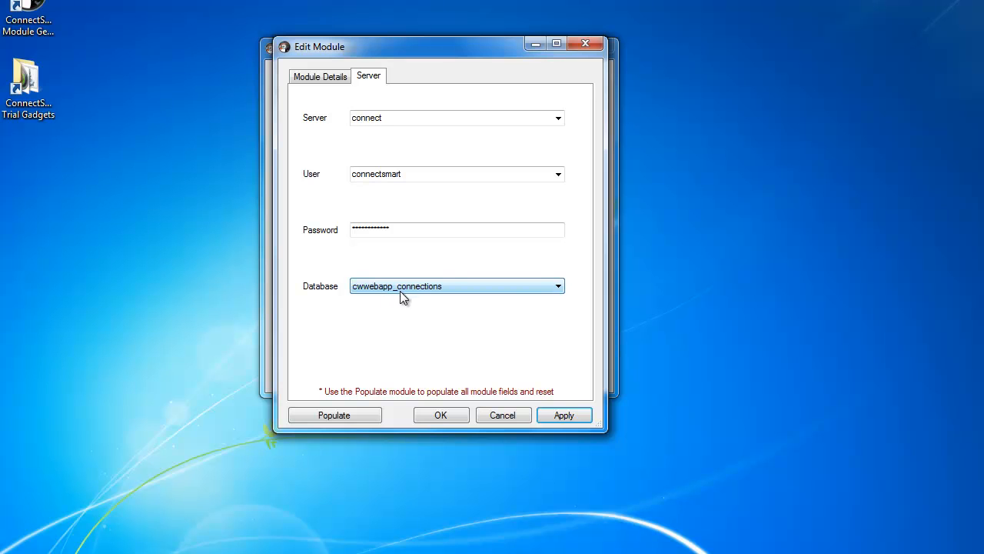
- Pick the Location category, add Campwater USA and BAE to Current, then remove both
click(320, 75)
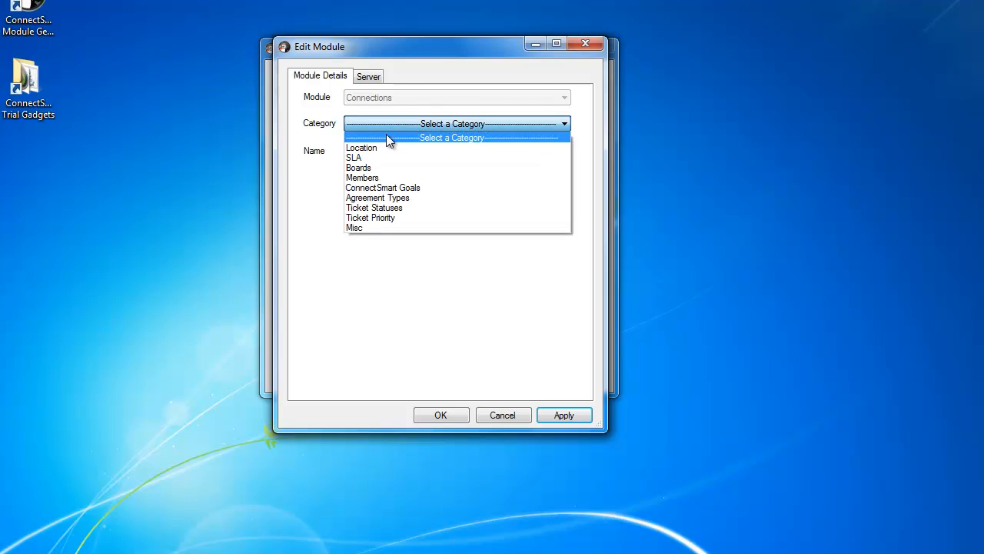
mouse_move(365, 145)
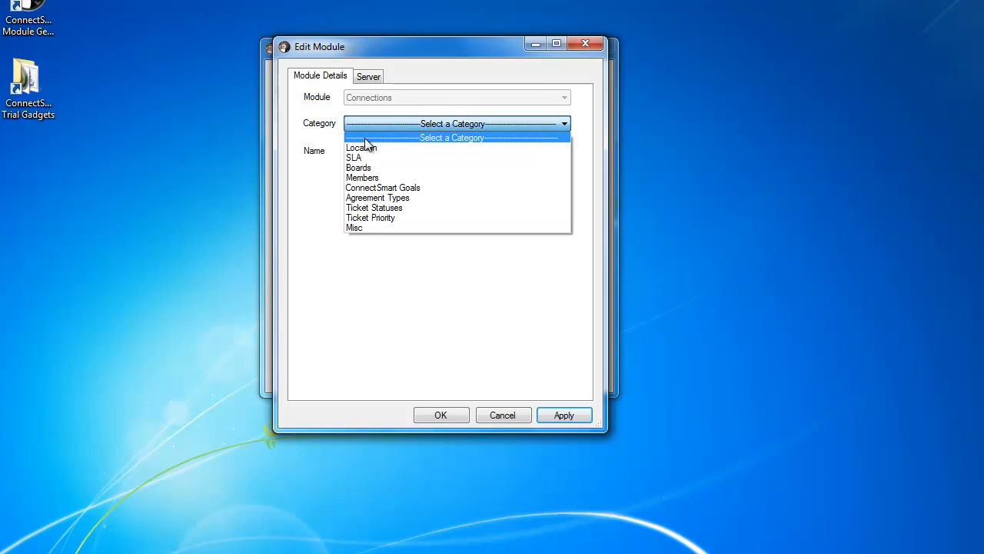
click(360, 147)
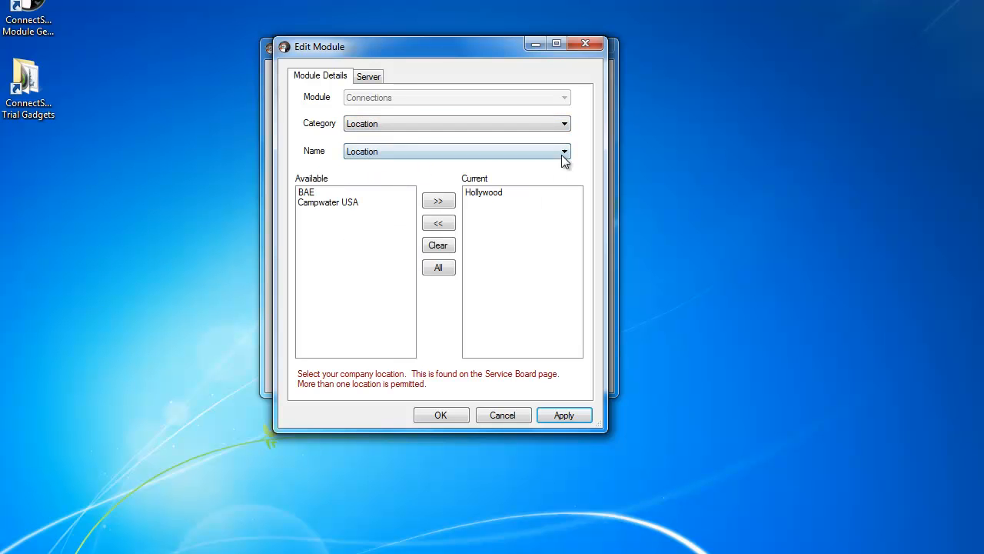
mouse_move(519, 210)
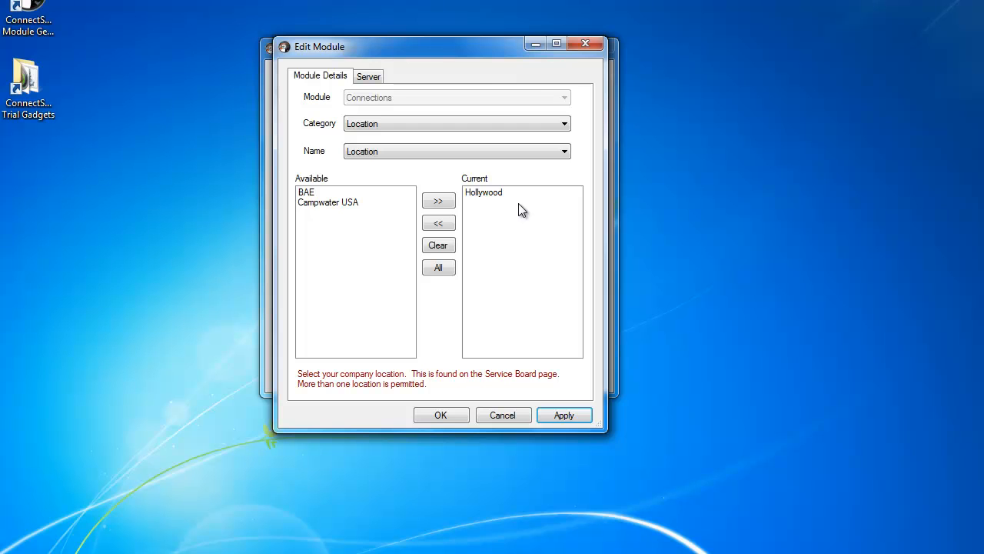
click(328, 202)
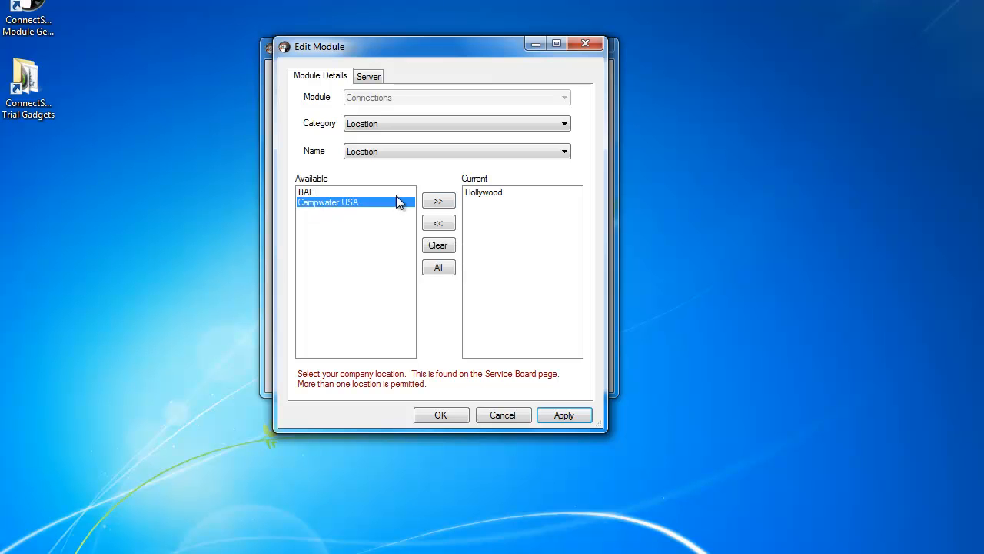
click(439, 201)
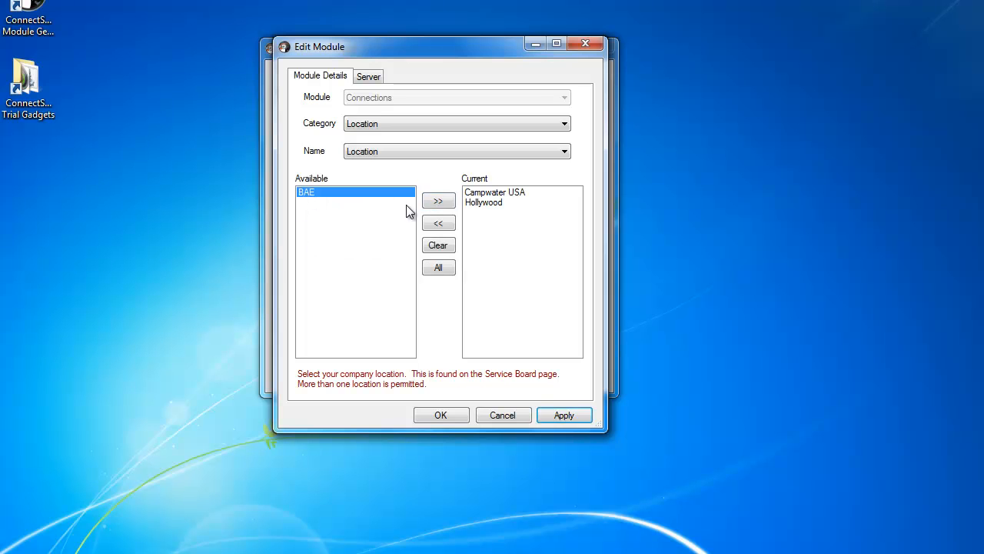
click(438, 200)
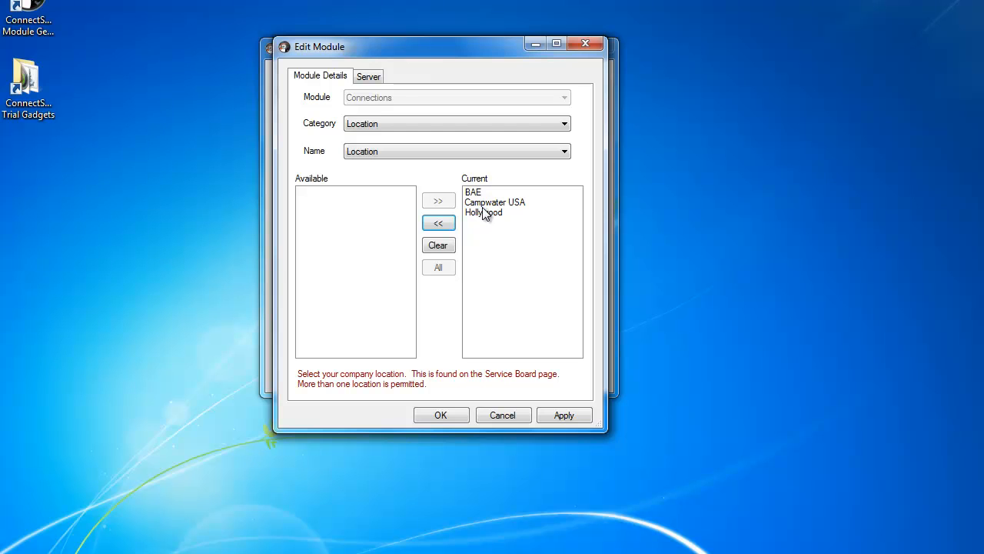
click(438, 223)
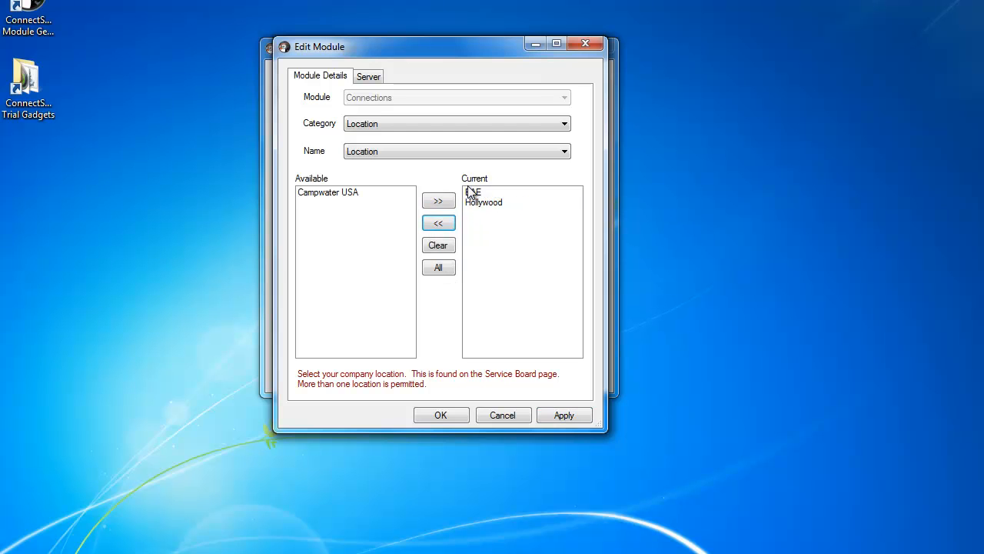
click(438, 223)
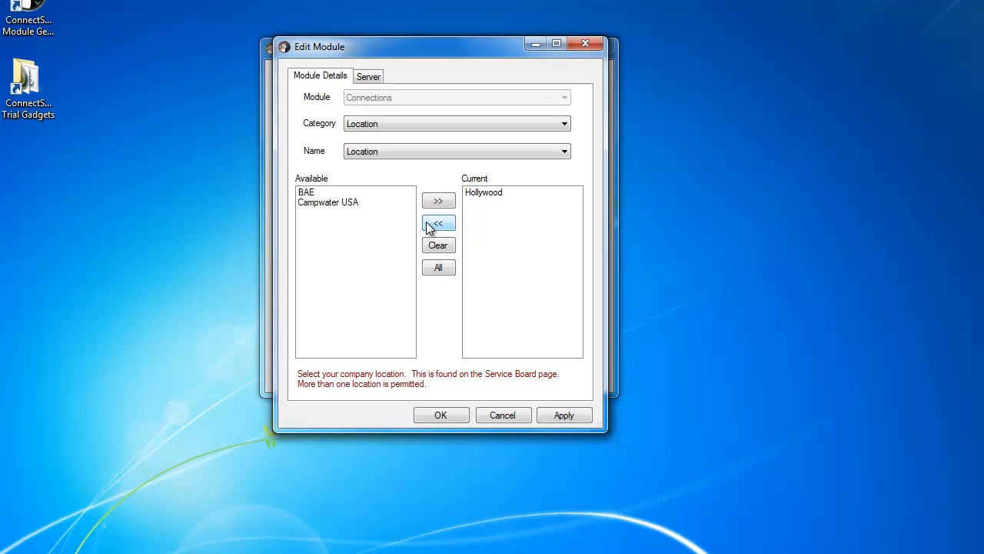
mouse_move(429, 168)
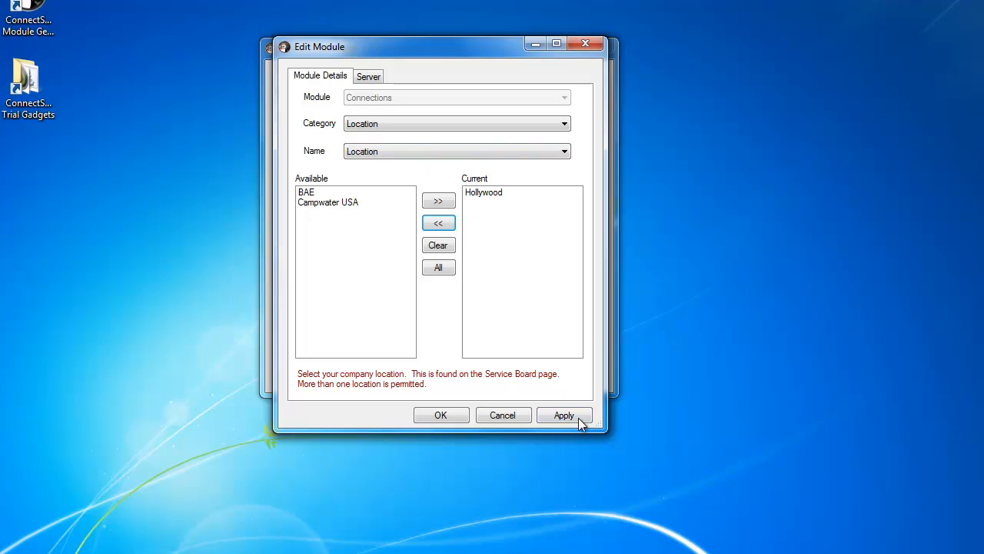
mouse_move(415, 107)
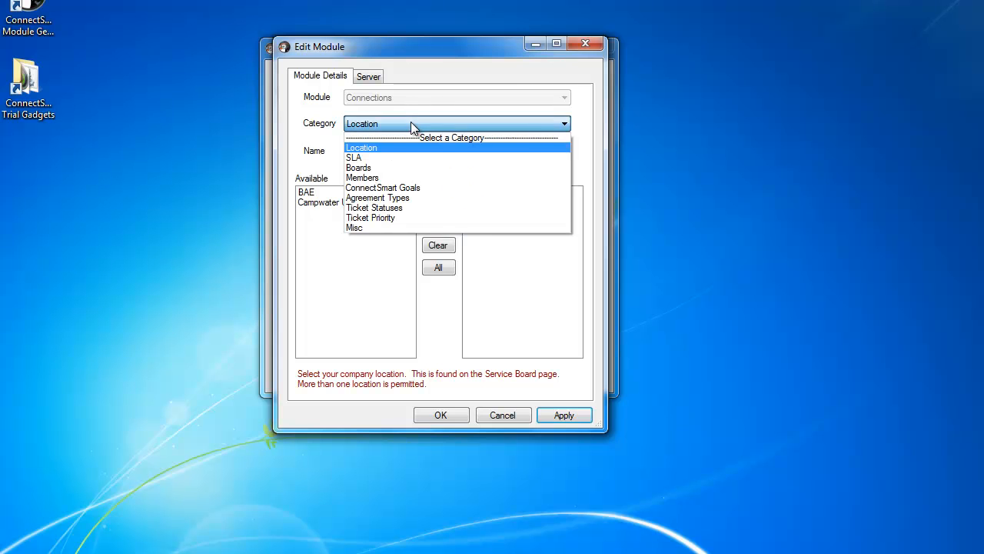
- Try the Ticket Statuses category, then choose Members and select Engineering Team
click(361, 147)
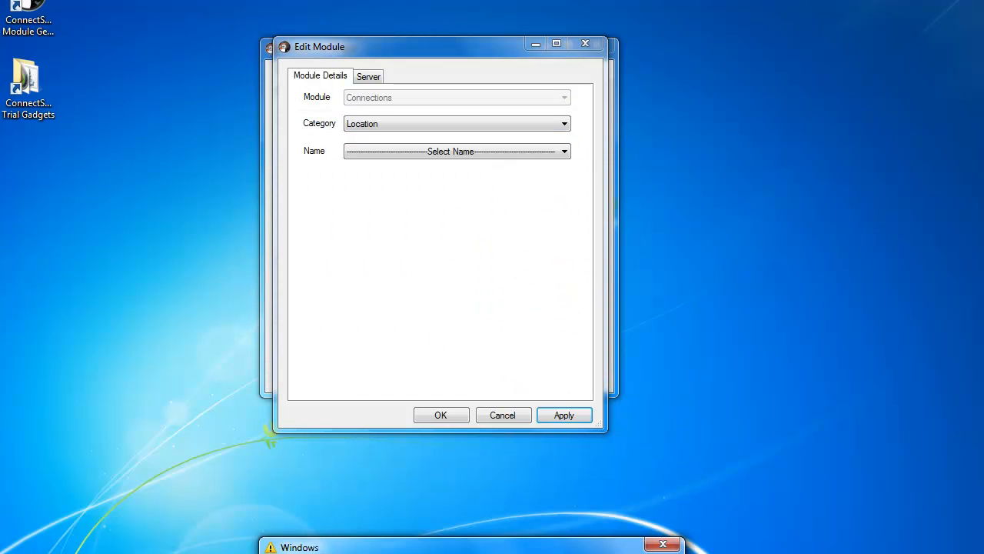
click(564, 123)
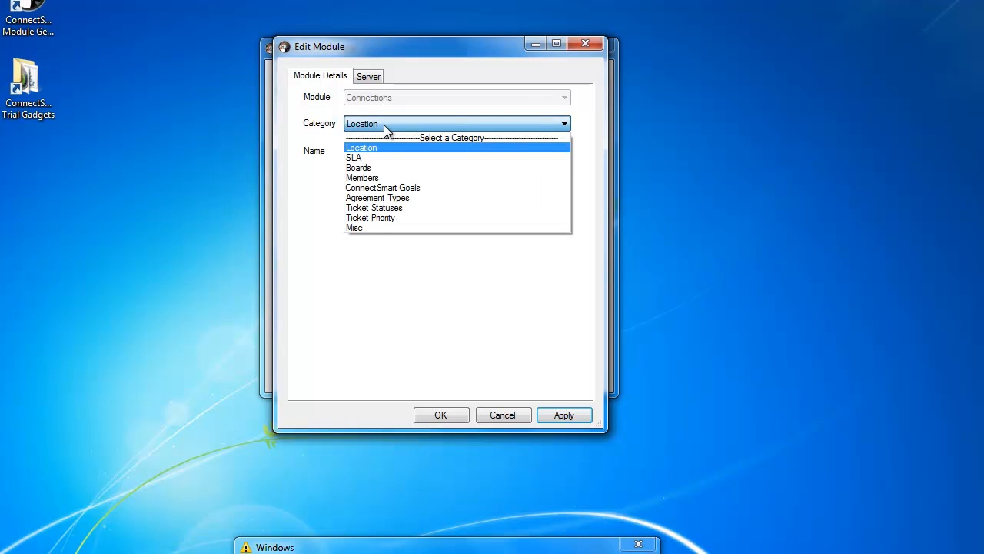
mouse_move(361, 178)
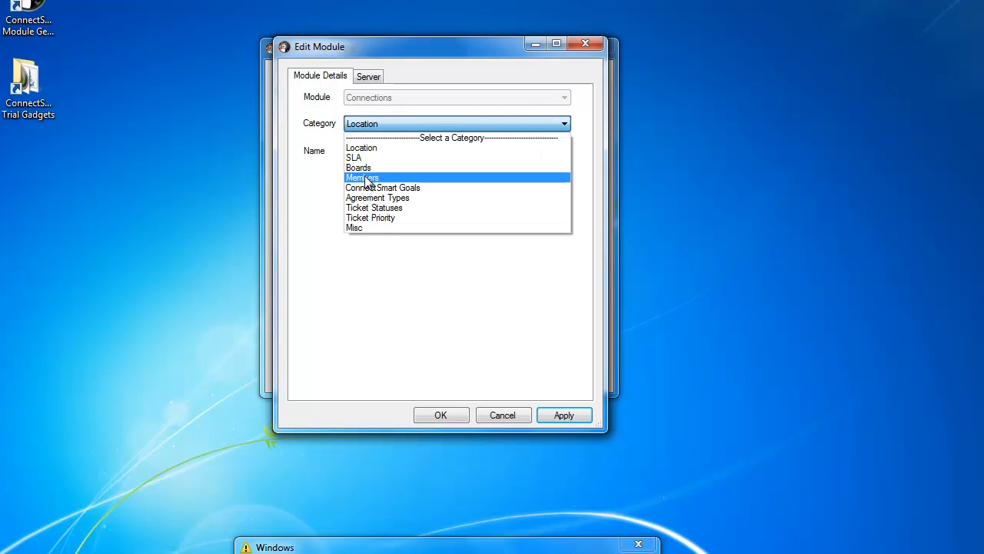
mouse_move(377, 198)
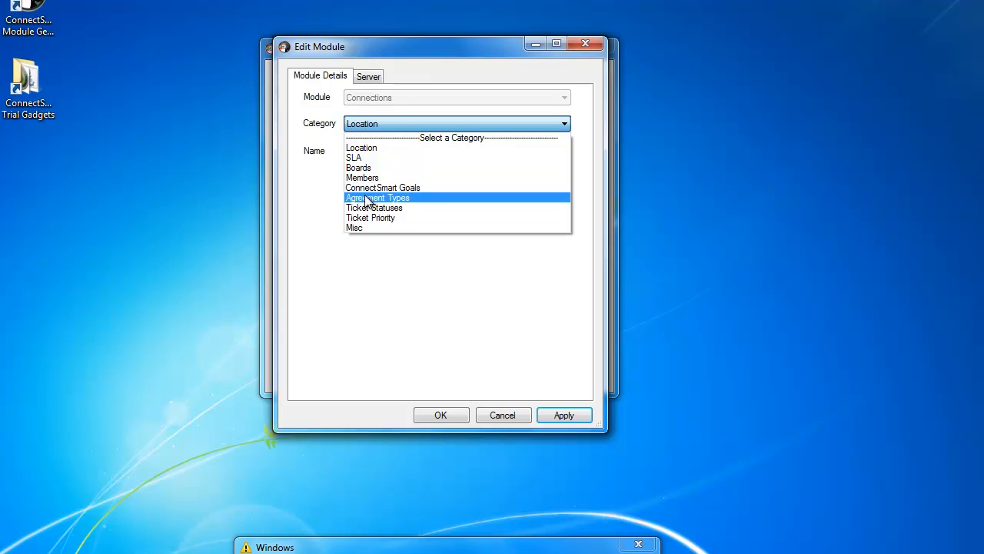
click(374, 208)
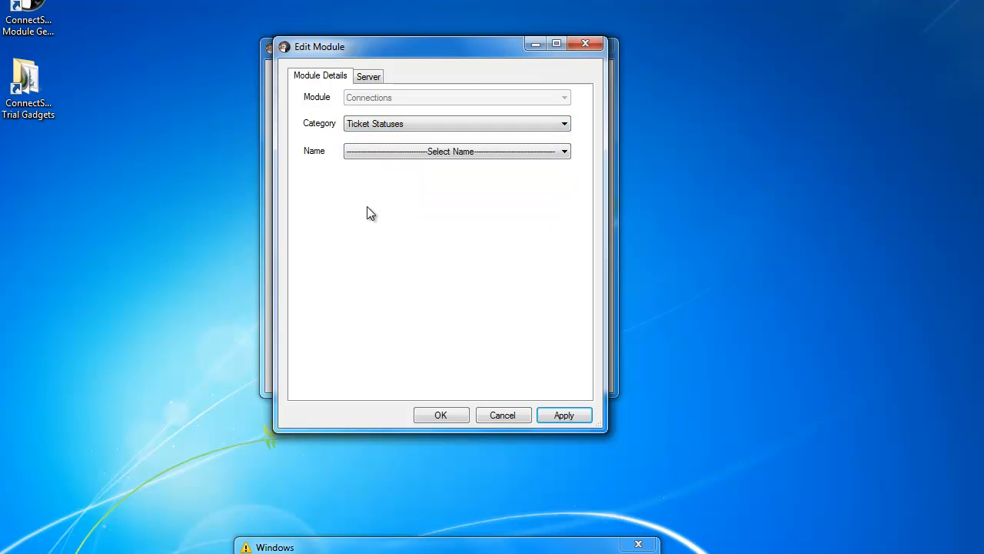
mouse_move(367, 166)
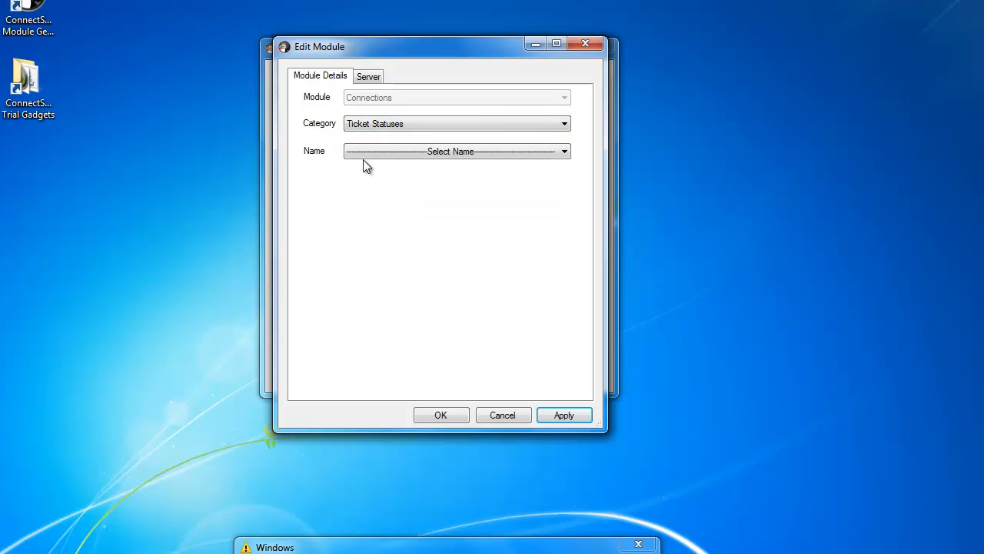
click(564, 150)
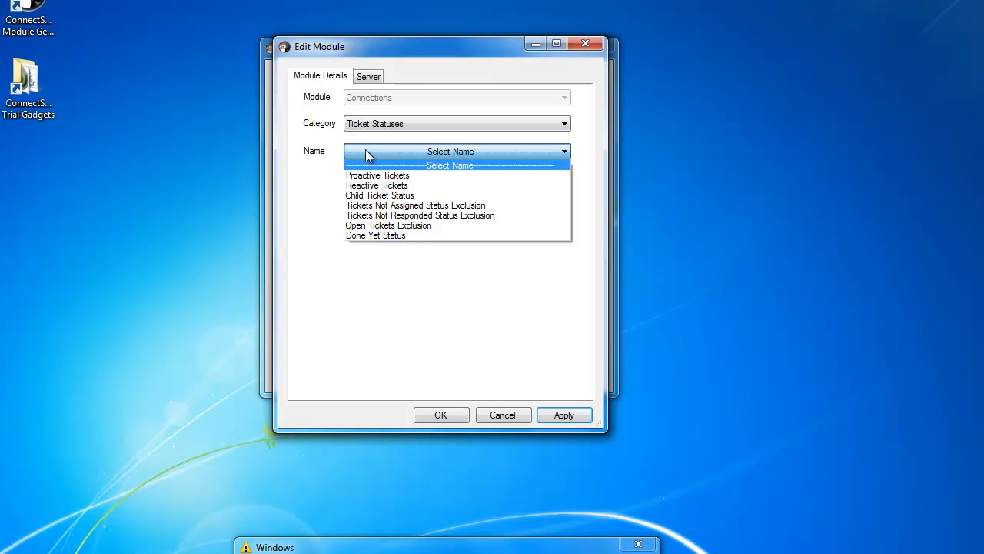
click(456, 166)
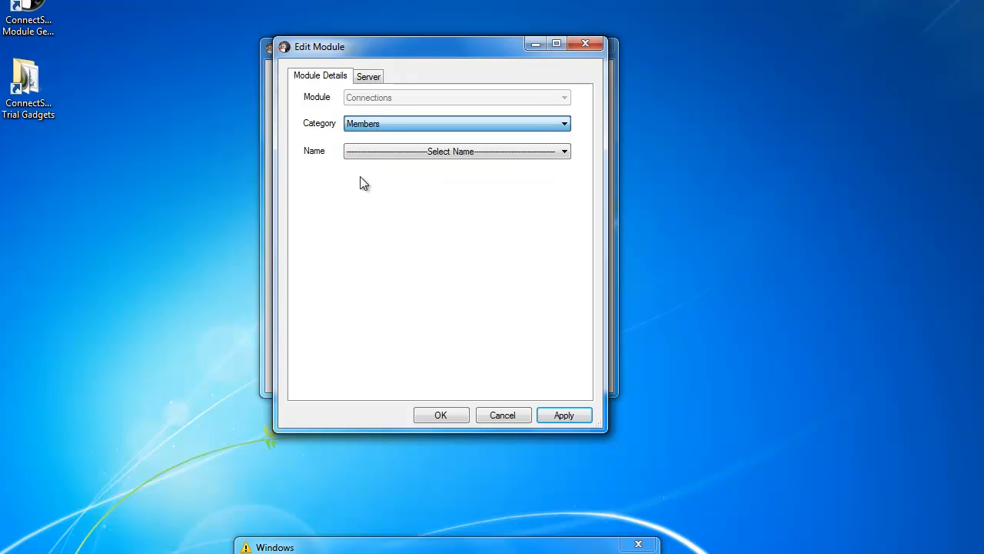
click(565, 150)
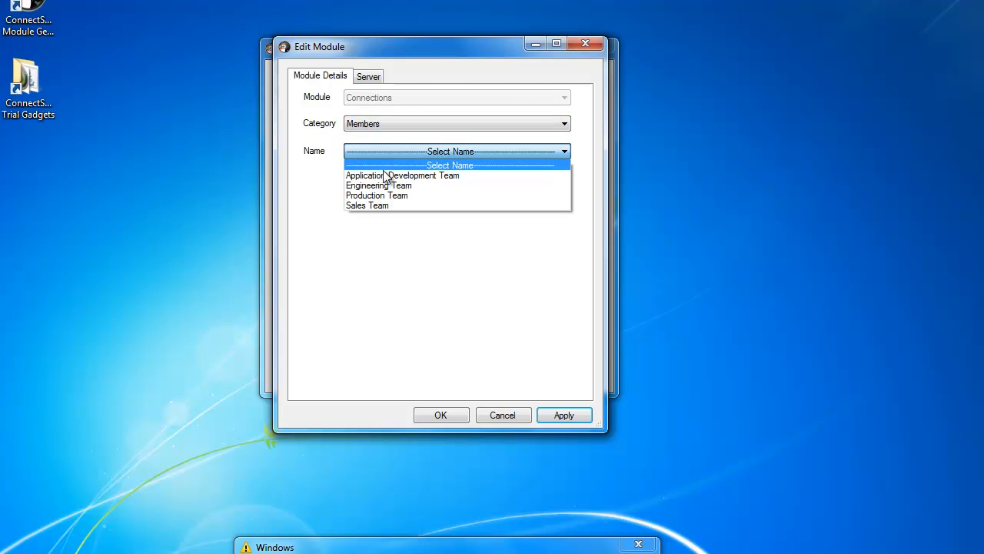
click(378, 185)
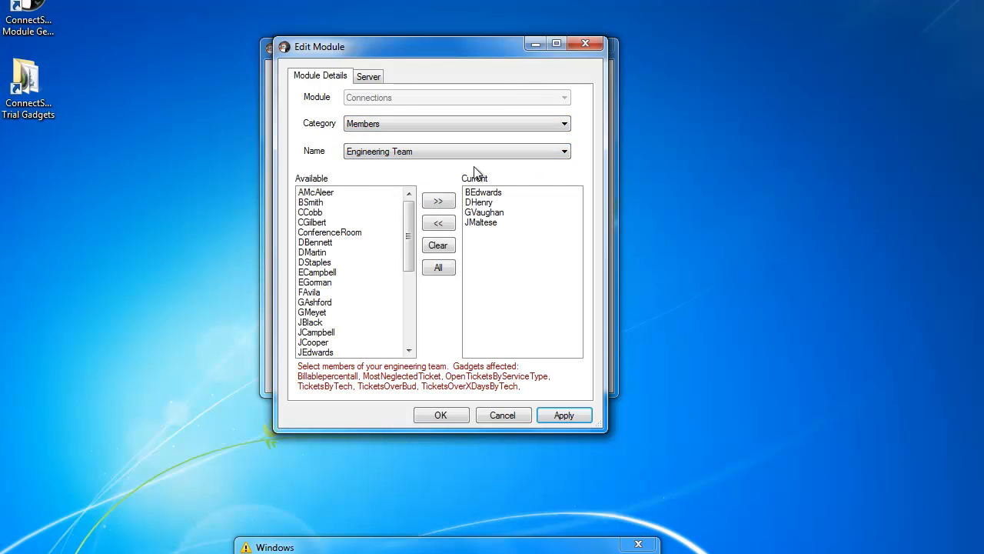
mouse_move(488, 230)
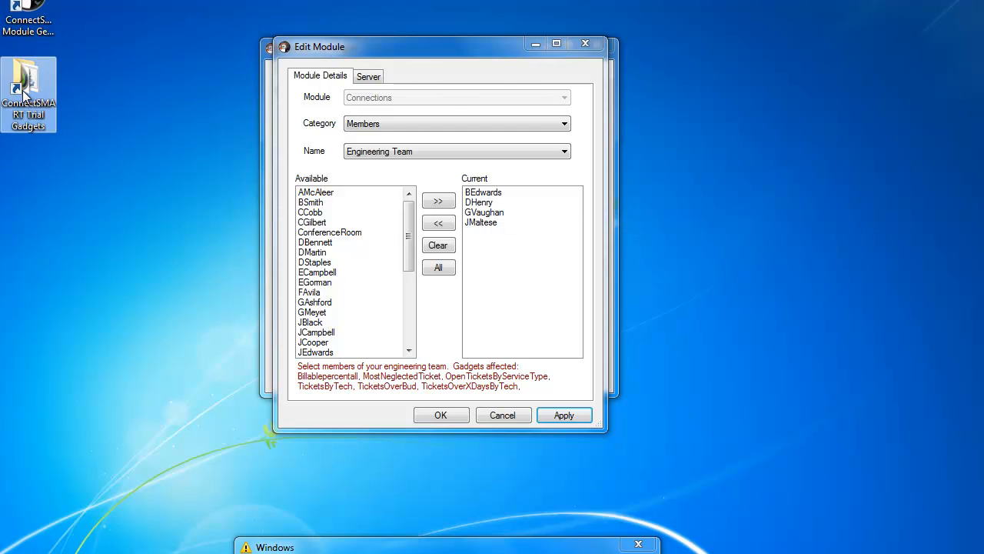
- Open the Trial Gadgets folder, run _Launch Dashboard.bat, and open it for editing
double_click(29, 85)
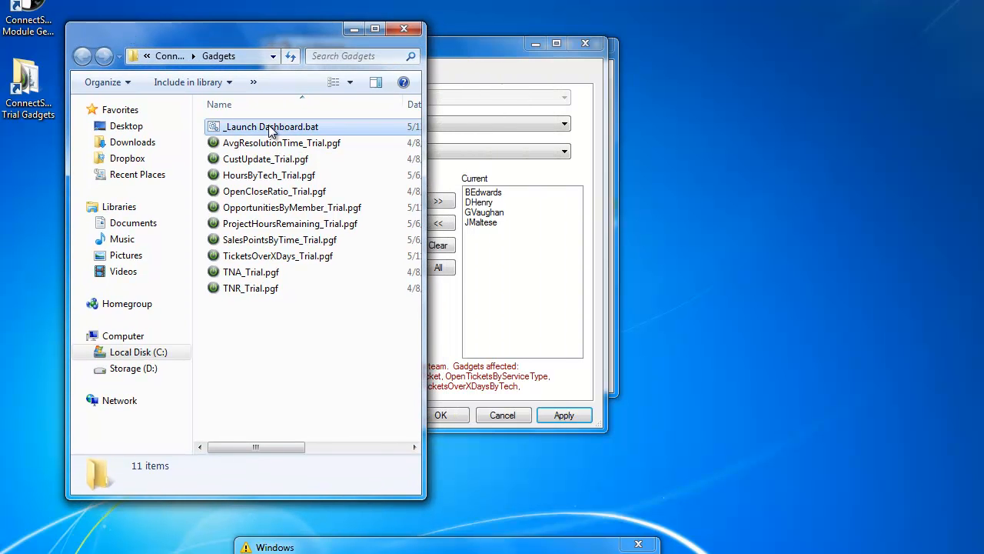
double_click(270, 126)
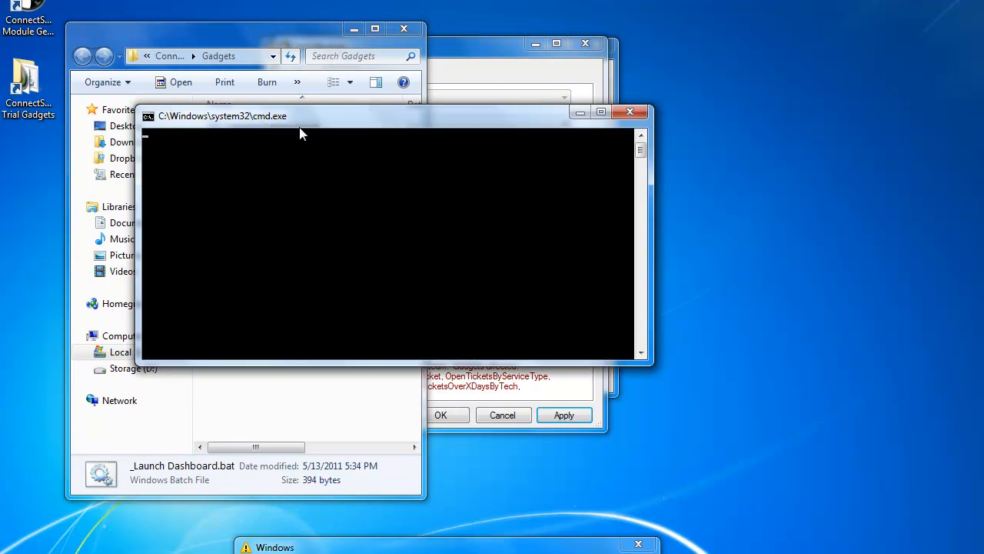
click(630, 111)
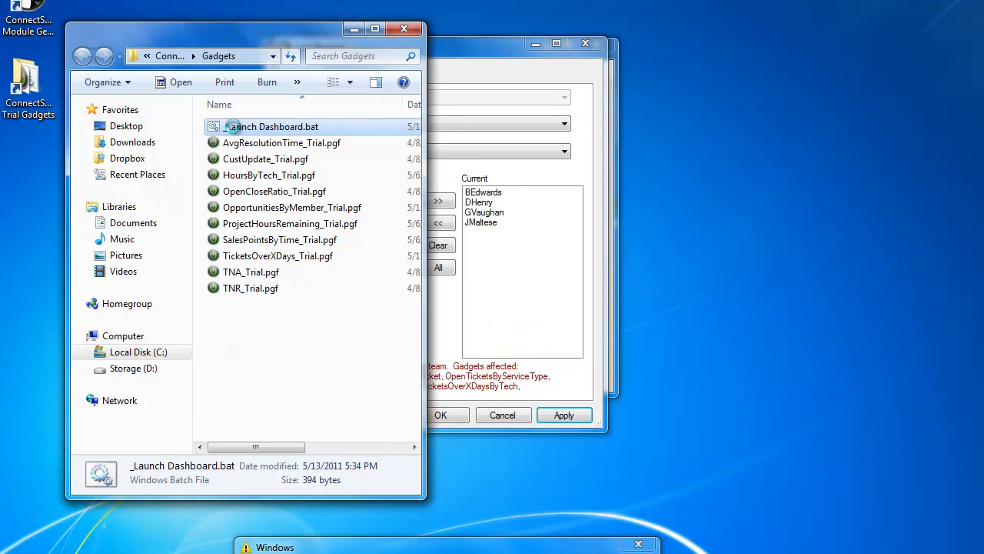
right_click(271, 126)
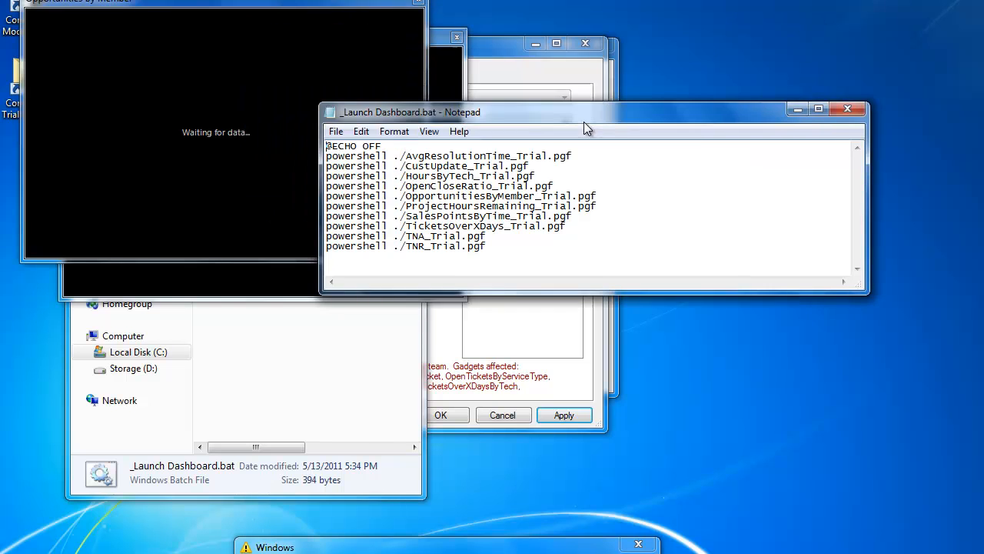
- Dismiss the Notepad view so the floating ConnectSMART gadget windows show on the desktop
click(847, 108)
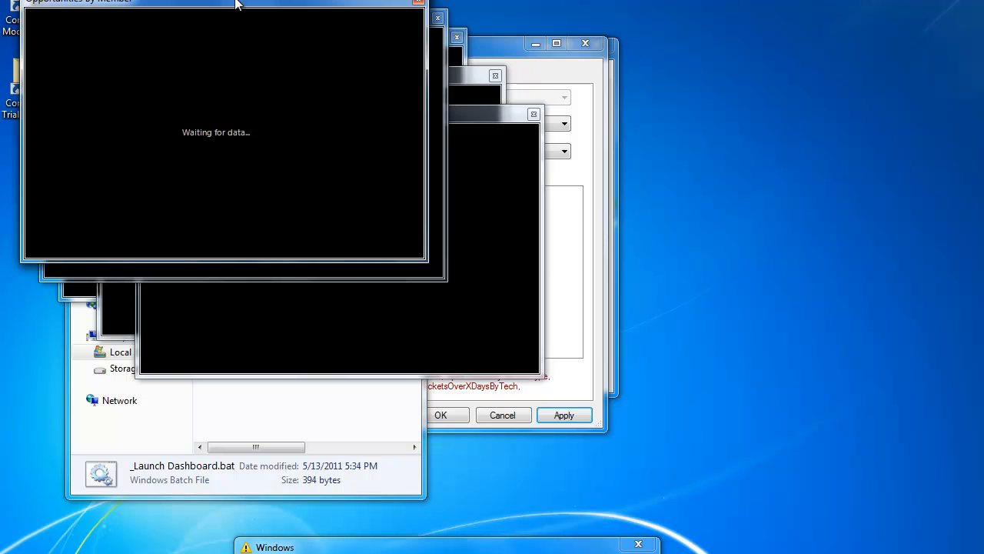
mouse_move(228, 6)
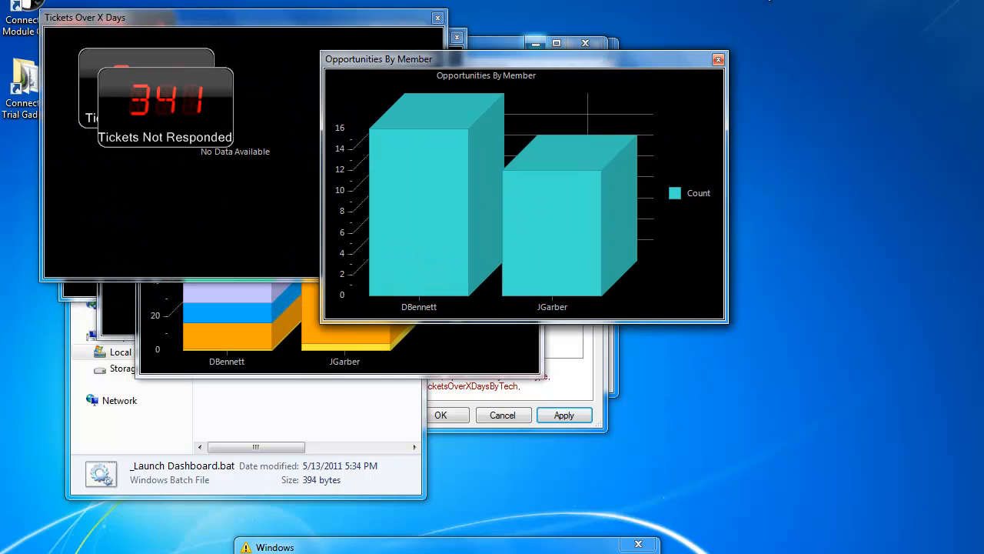
mouse_move(682, 33)
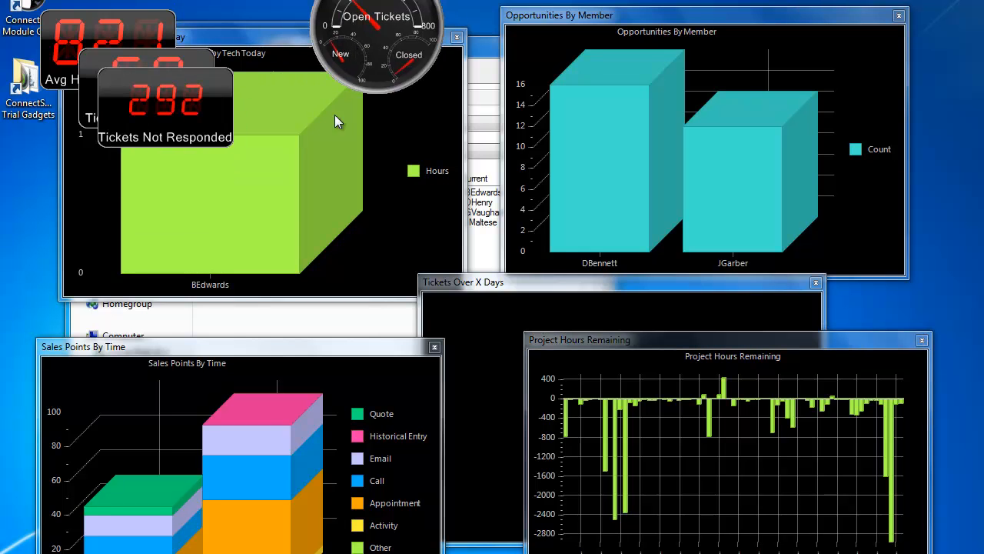
- Drag the empty Tickets Over X Days chart up and to the right
click(463, 282)
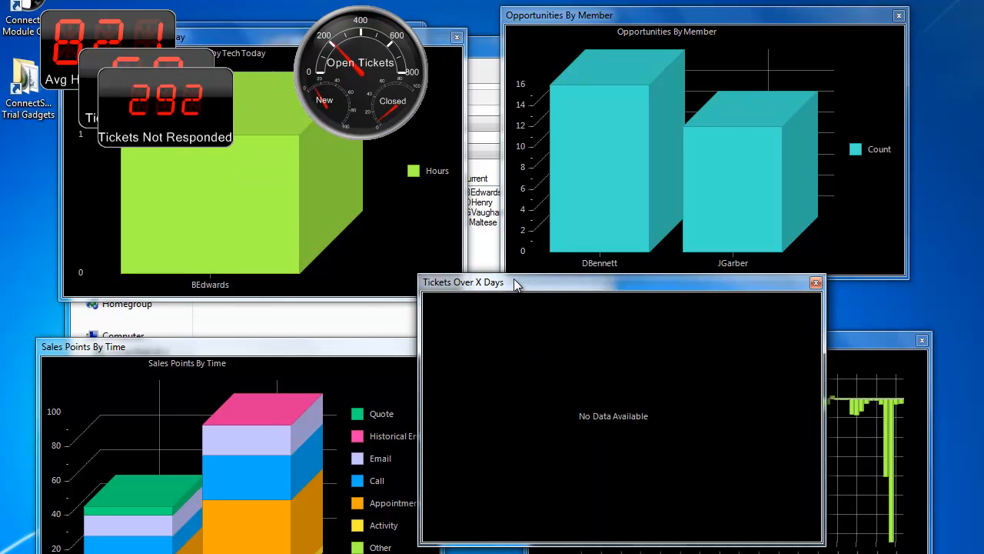
mouse_move(527, 311)
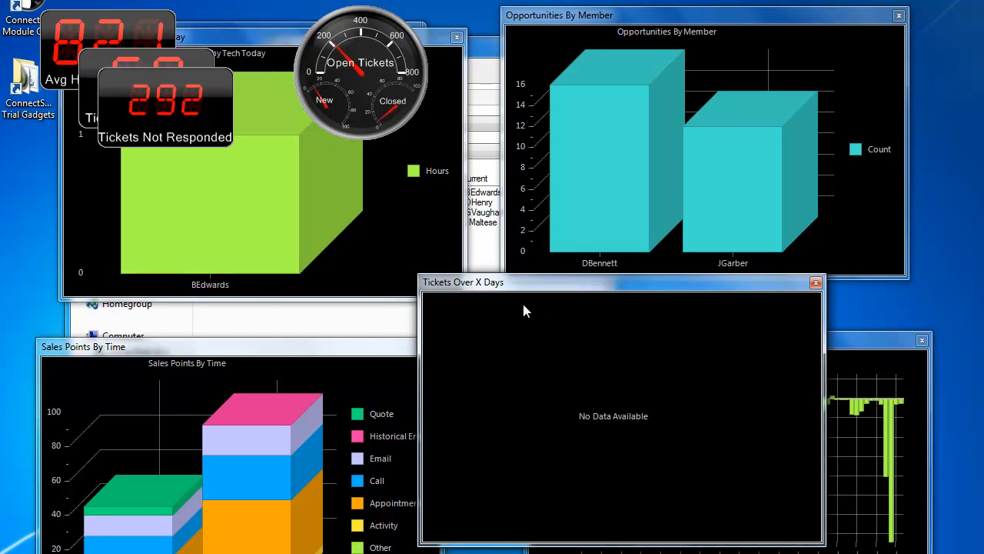
drag(463, 282, 492, 132)
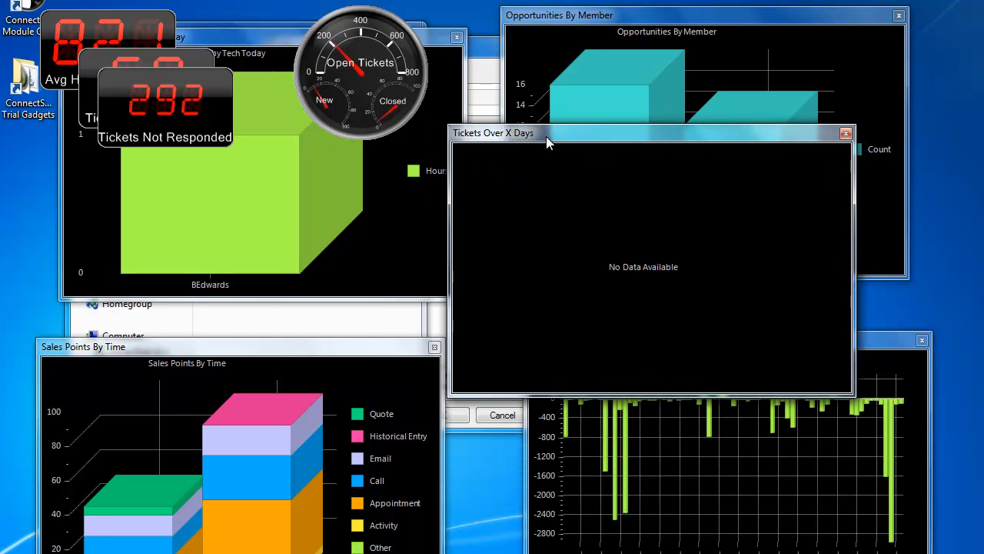
drag(546, 132, 576, 146)
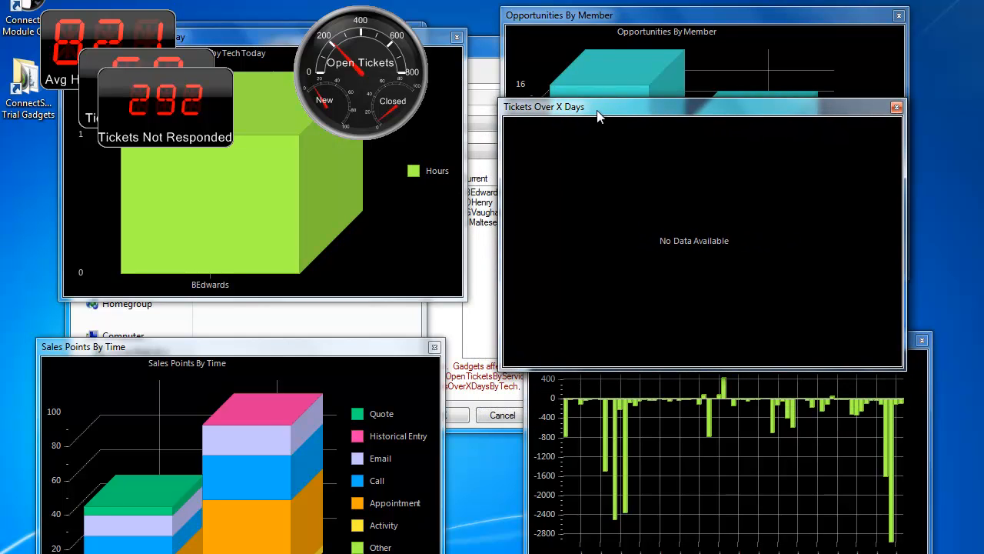
mouse_move(462, 319)
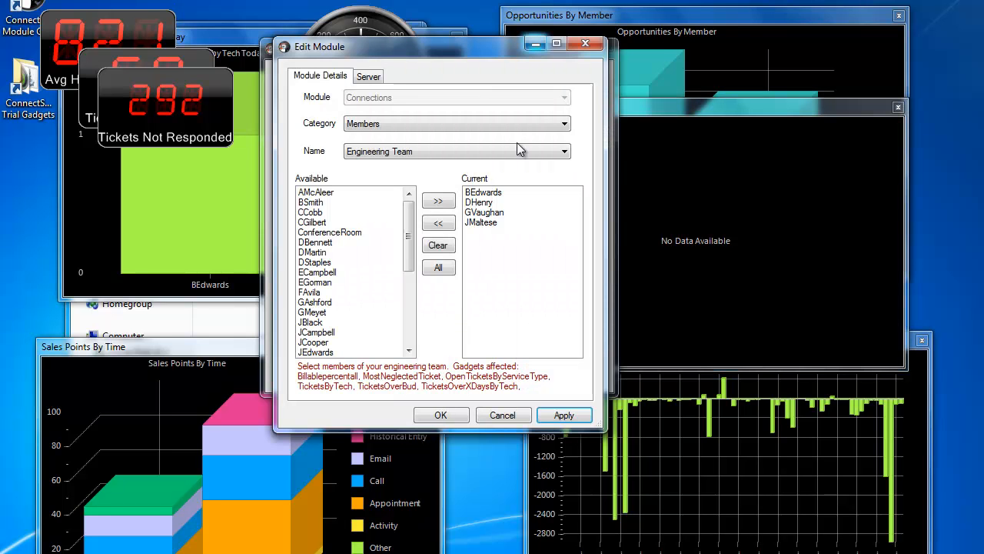
mouse_move(392, 124)
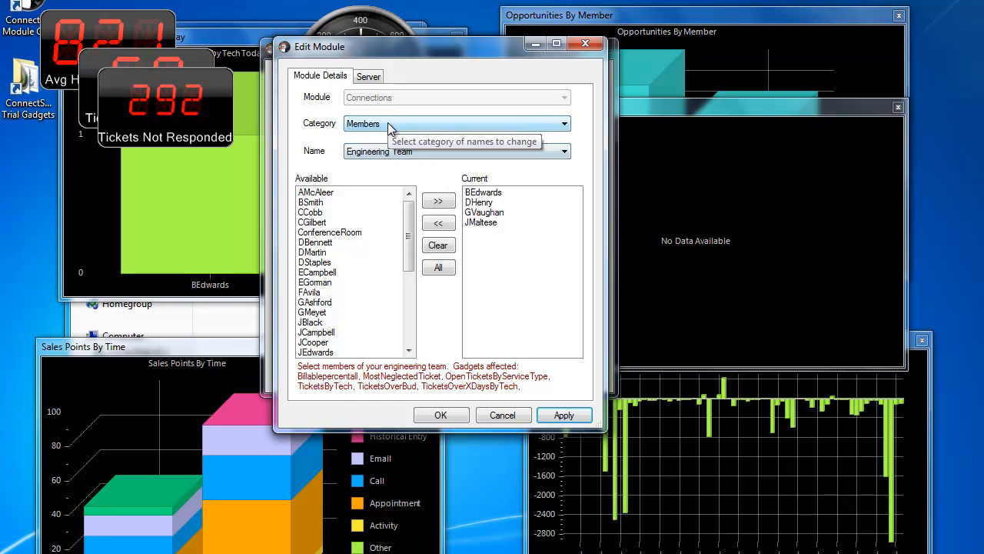
- Select the Boards category and its Helpdesk Boards setting
click(564, 123)
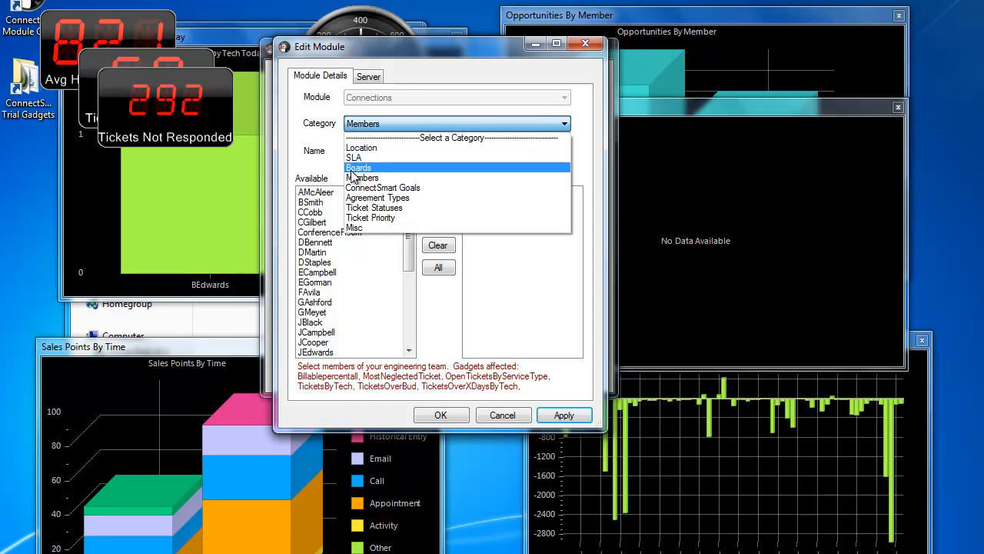
click(358, 167)
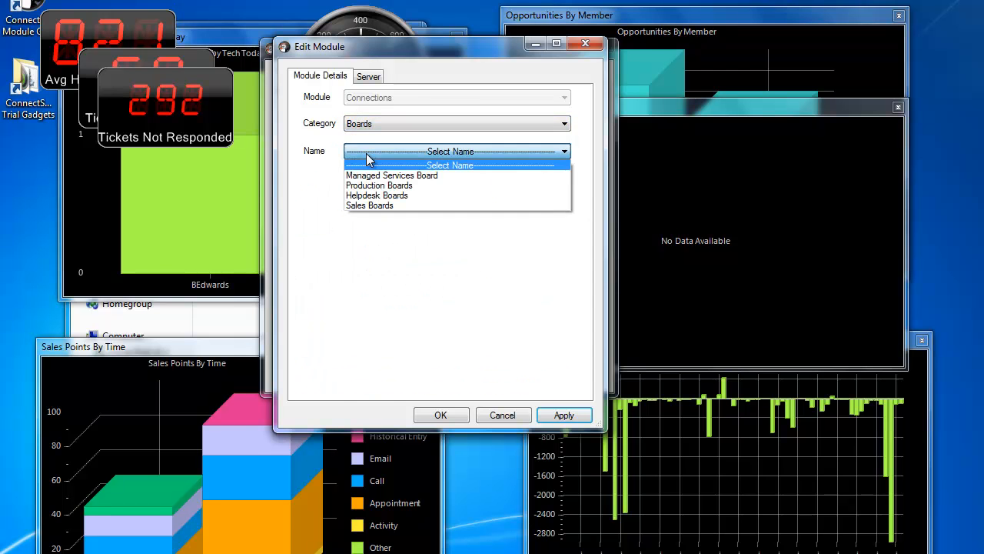
click(376, 195)
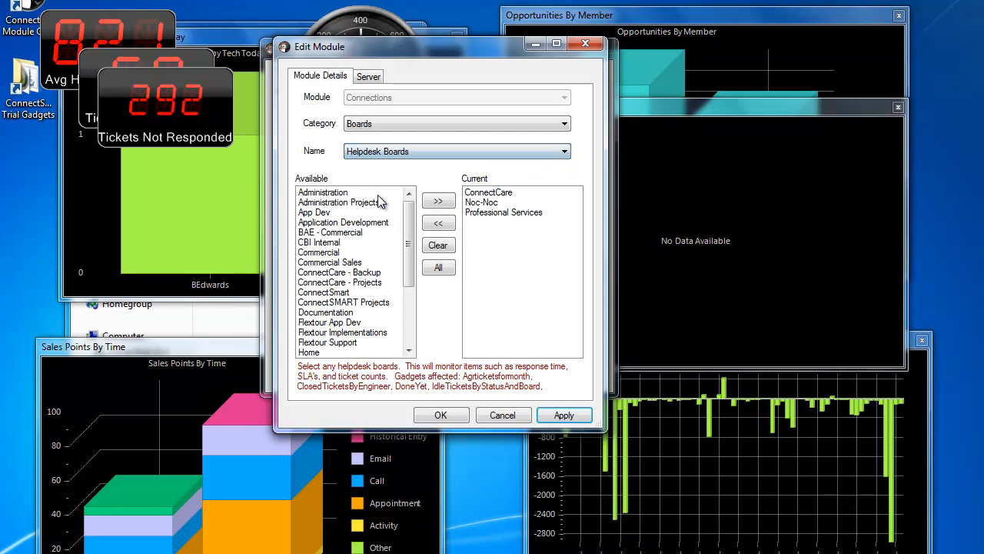
mouse_move(552, 246)
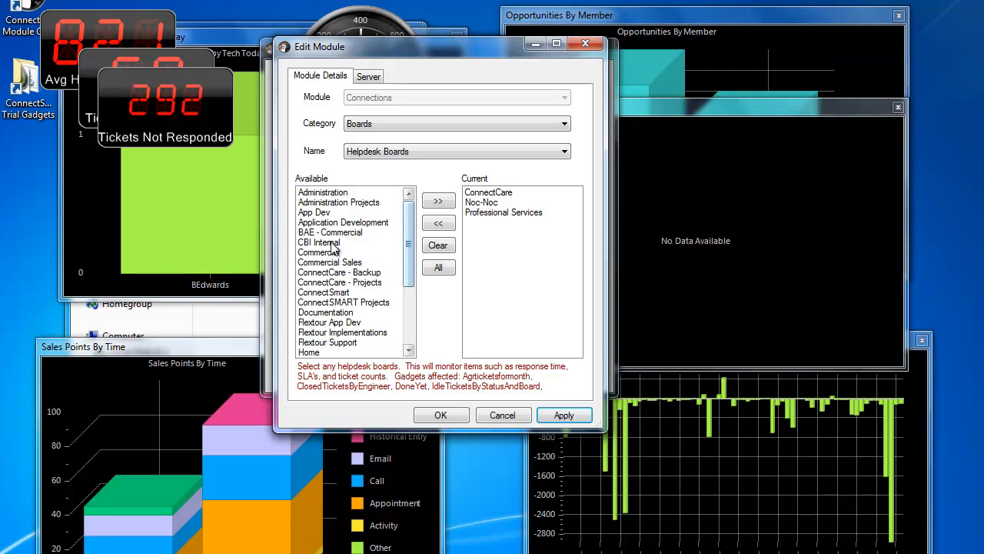
- Add CBI Internal through ConnectSMART Projects to Helpdesk Boards, apply, and refresh Tickets Over X Days
click(319, 242)
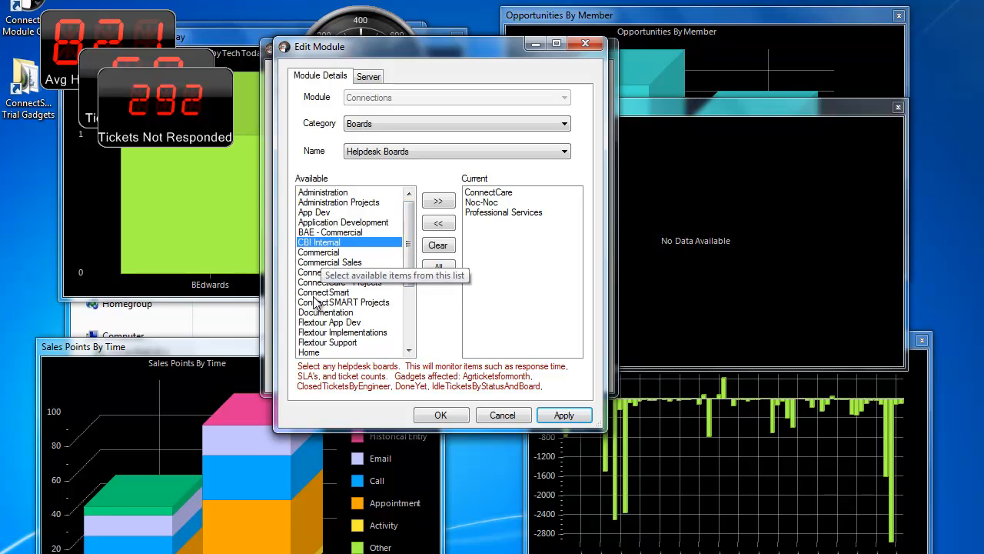
click(439, 201)
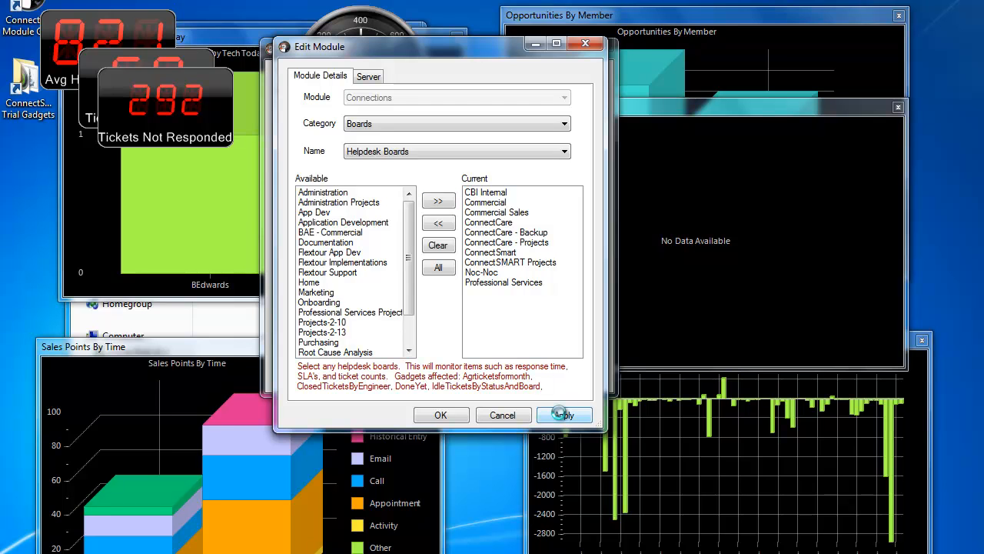
click(563, 415)
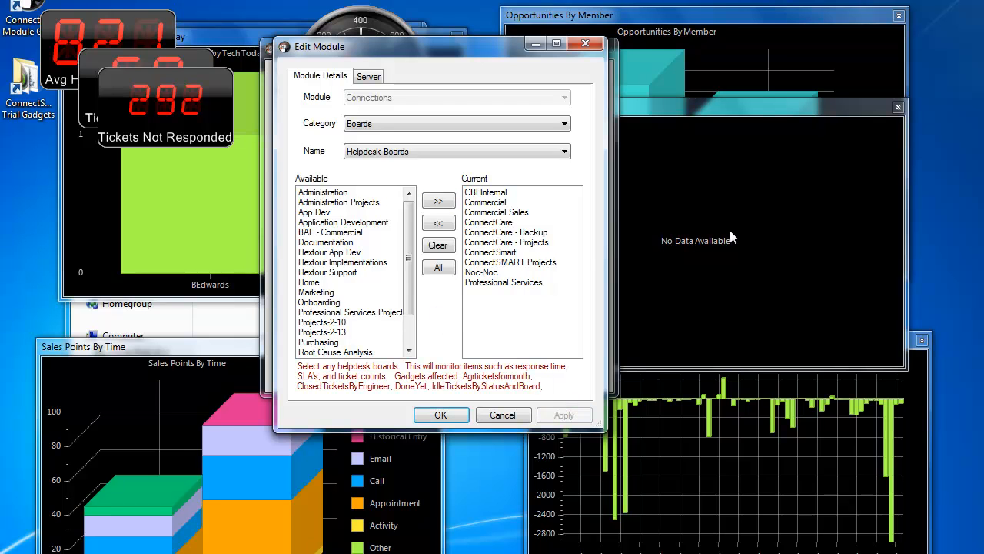
mouse_move(777, 249)
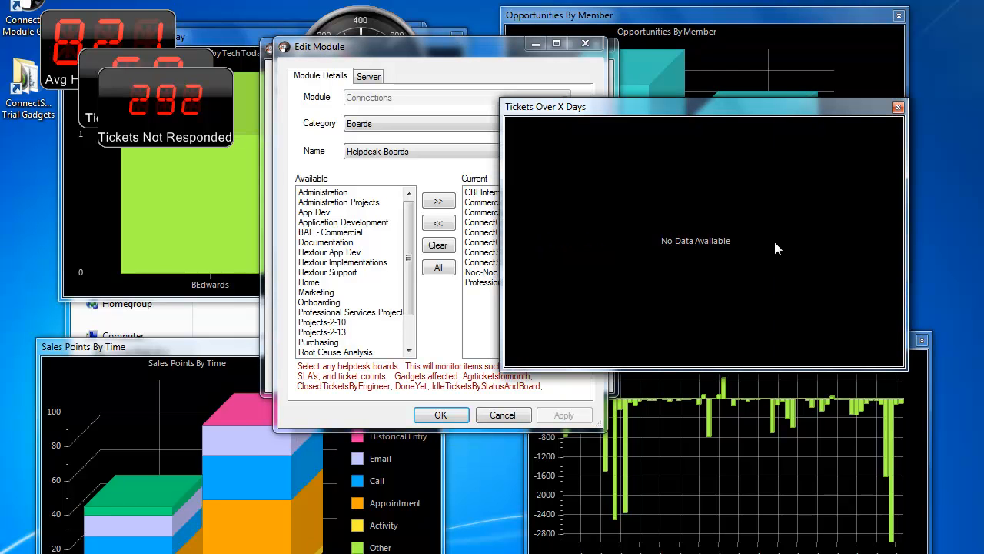
right_click(776, 246)
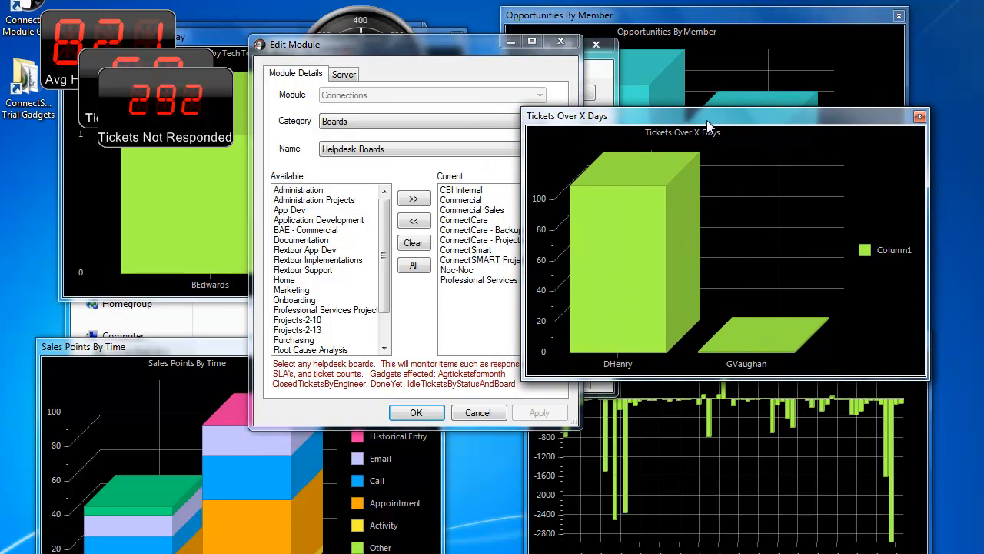
mouse_move(604, 138)
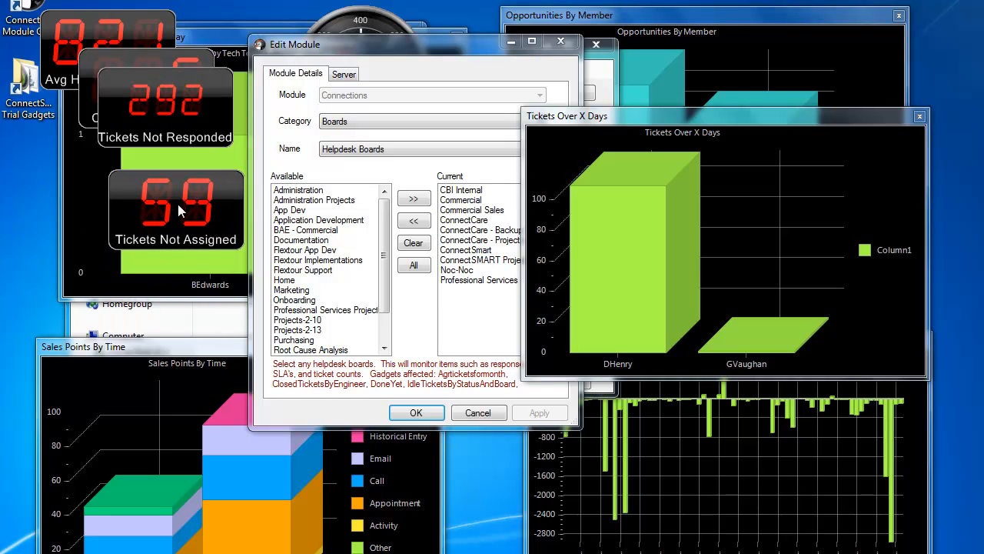
mouse_move(178, 206)
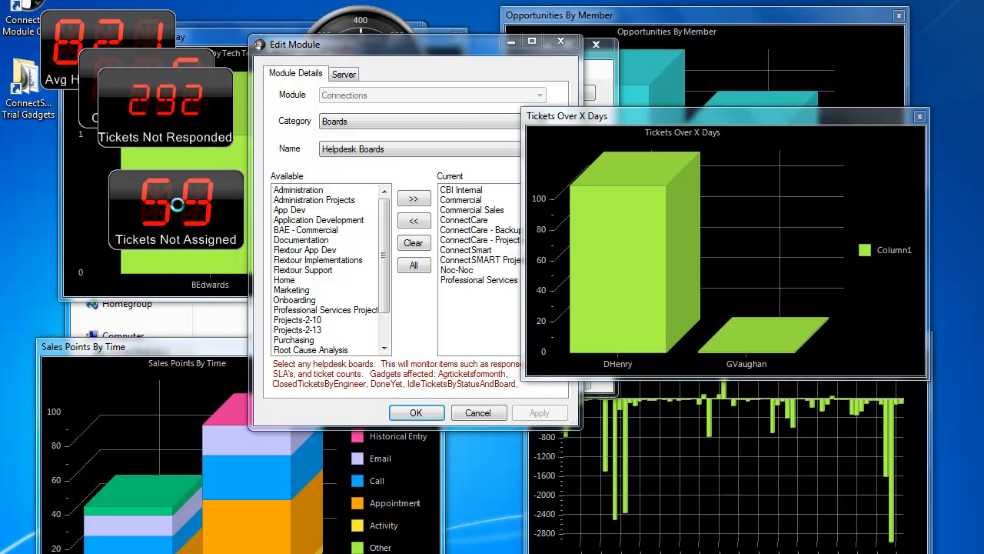
mouse_move(181, 211)
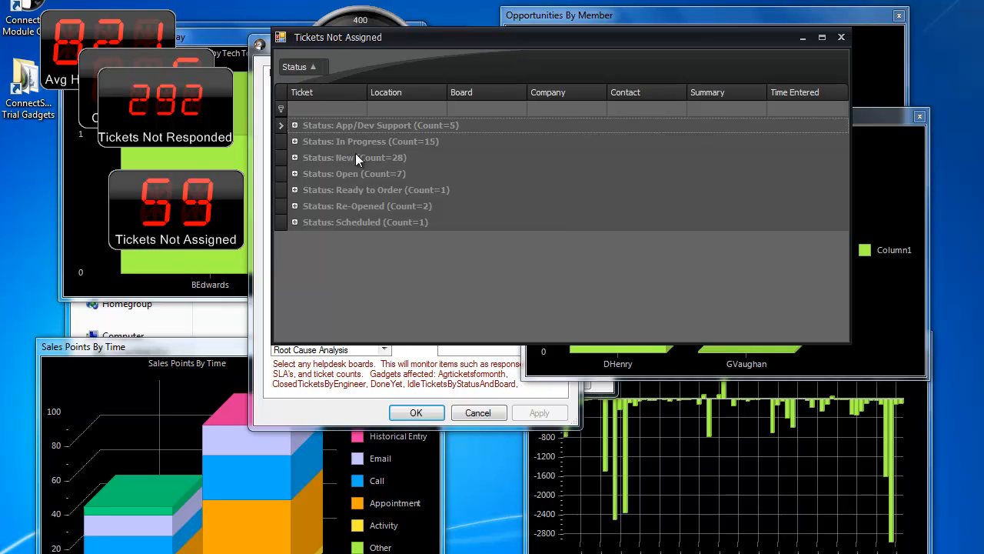
mouse_move(303, 173)
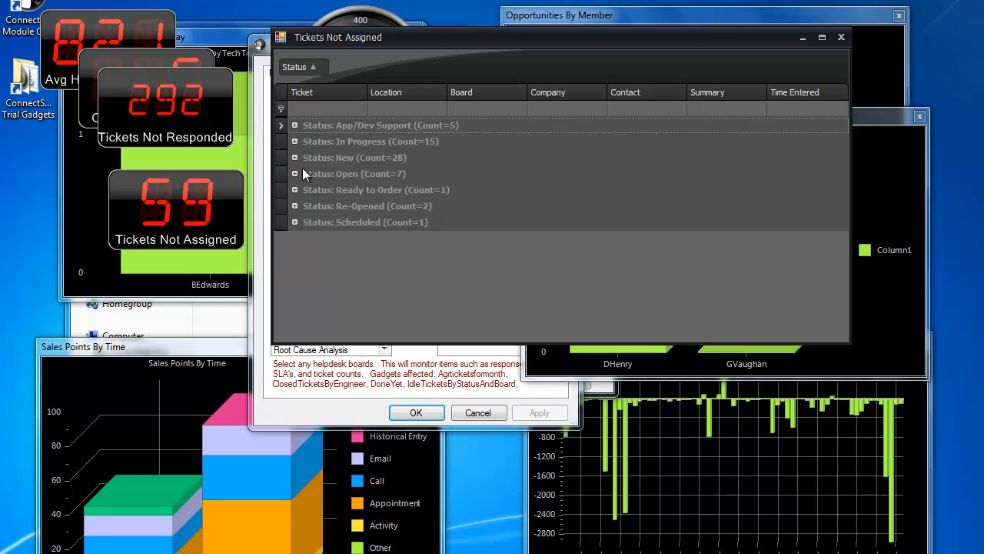
mouse_move(396, 201)
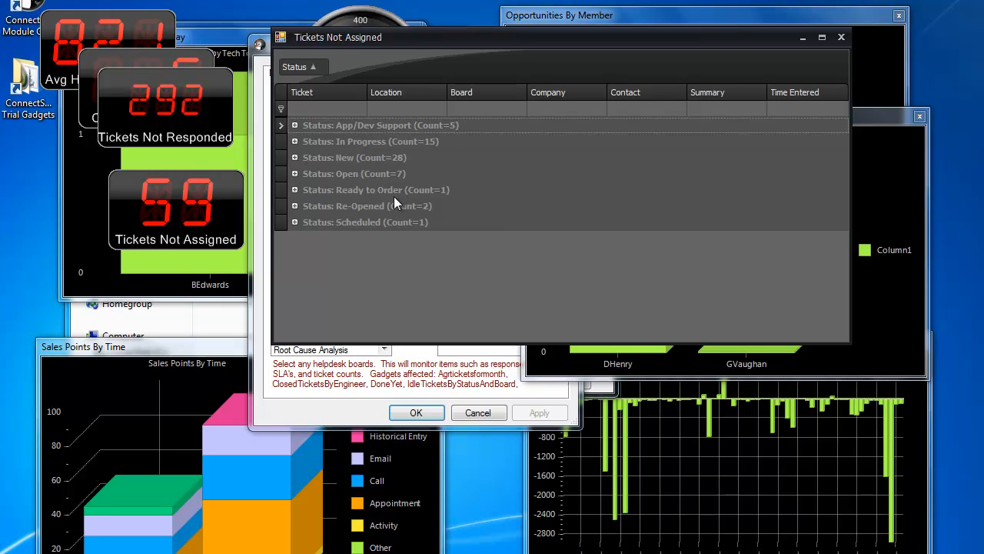
mouse_move(334, 194)
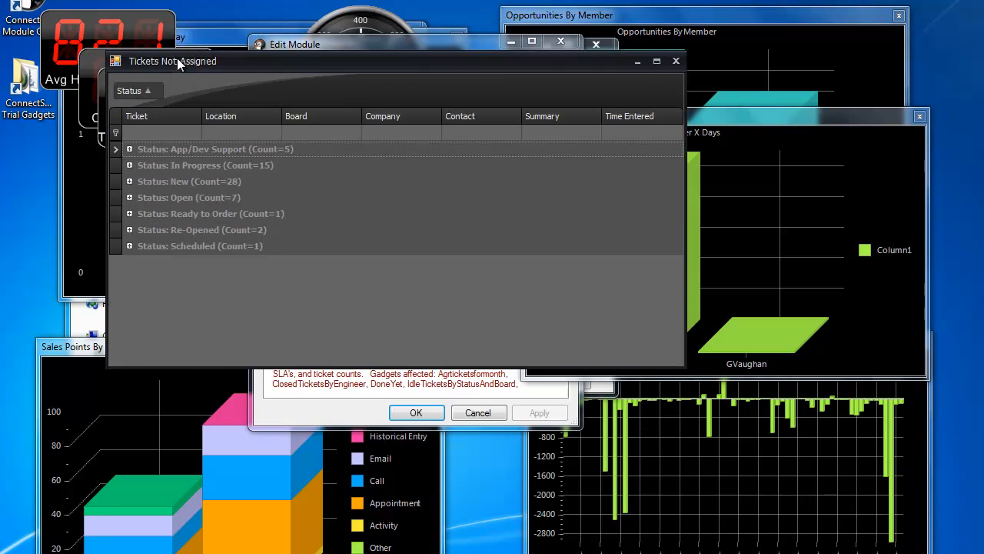
- Bring the Edit Module dialog back in front of the Tickets Not Assigned grid
click(295, 44)
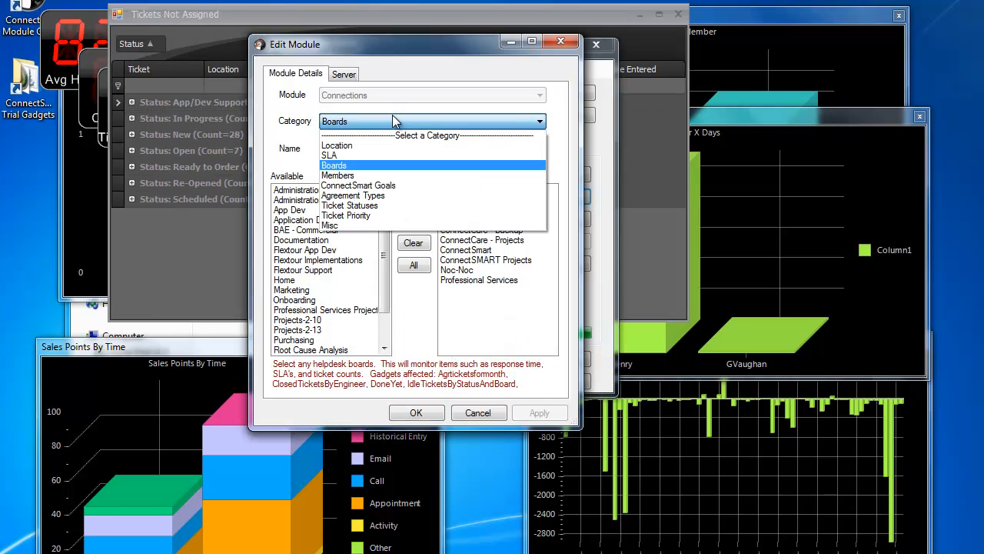
- Add Ready to Order to the Tickets Not Assigned Status Exclusion list under Ticket Statuses
click(350, 206)
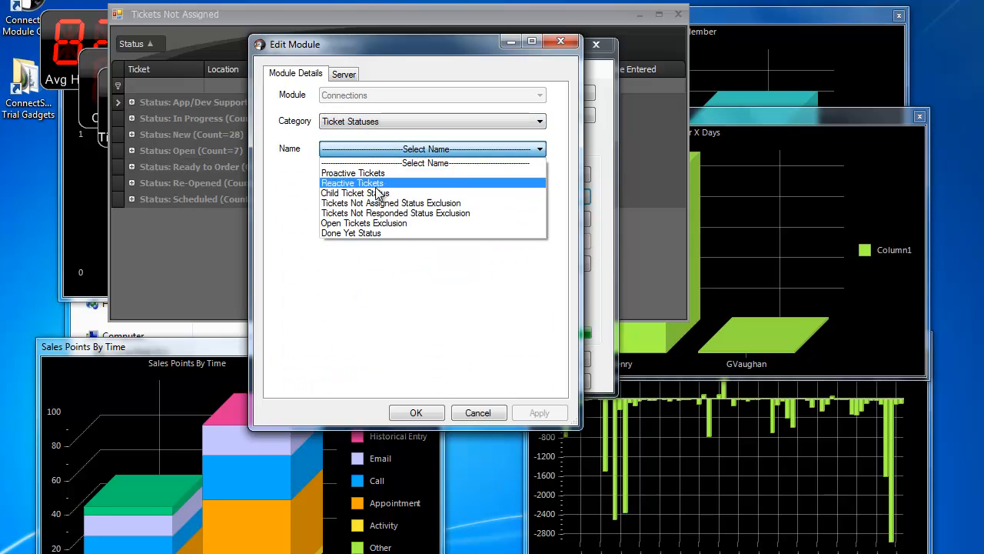
click(391, 203)
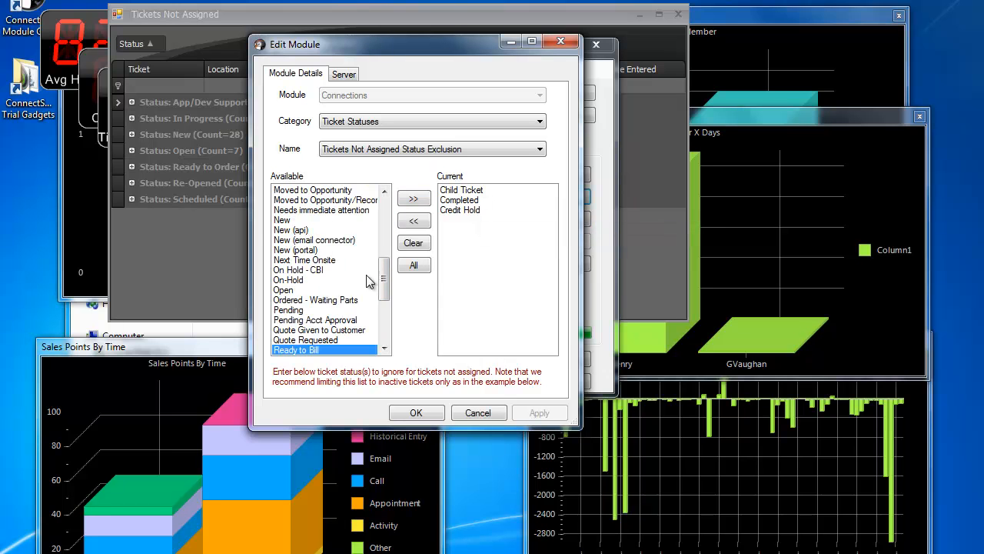
scroll(down, 3)
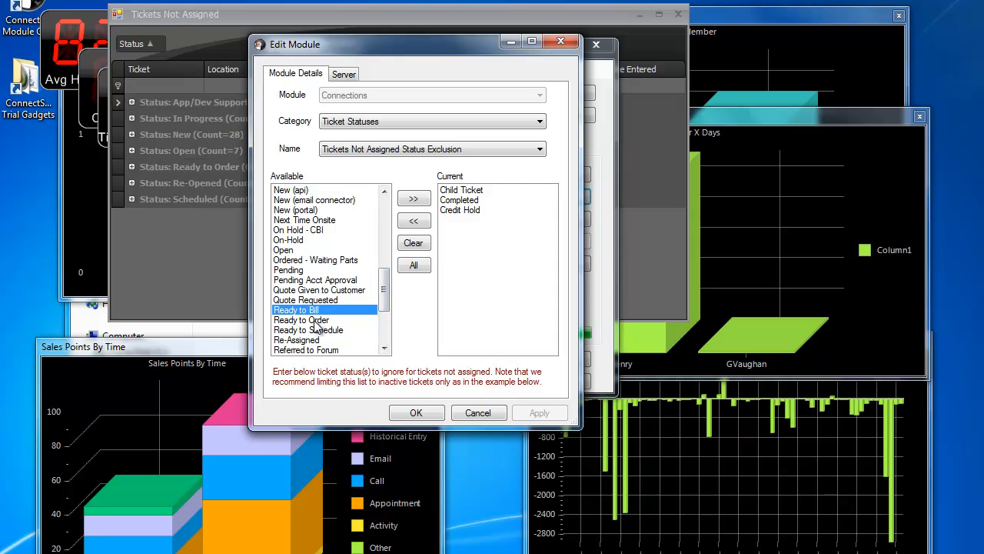
click(301, 320)
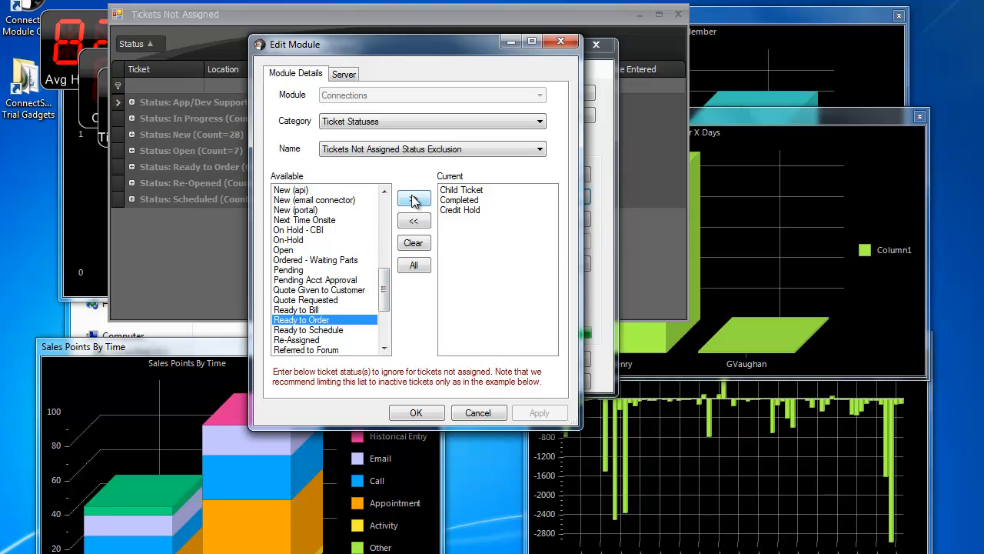
click(413, 198)
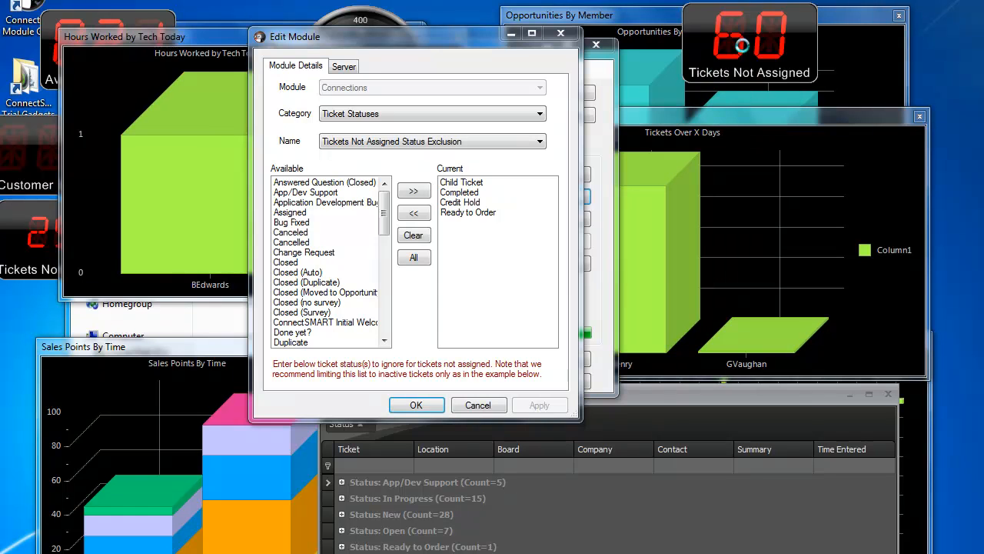
mouse_move(765, 62)
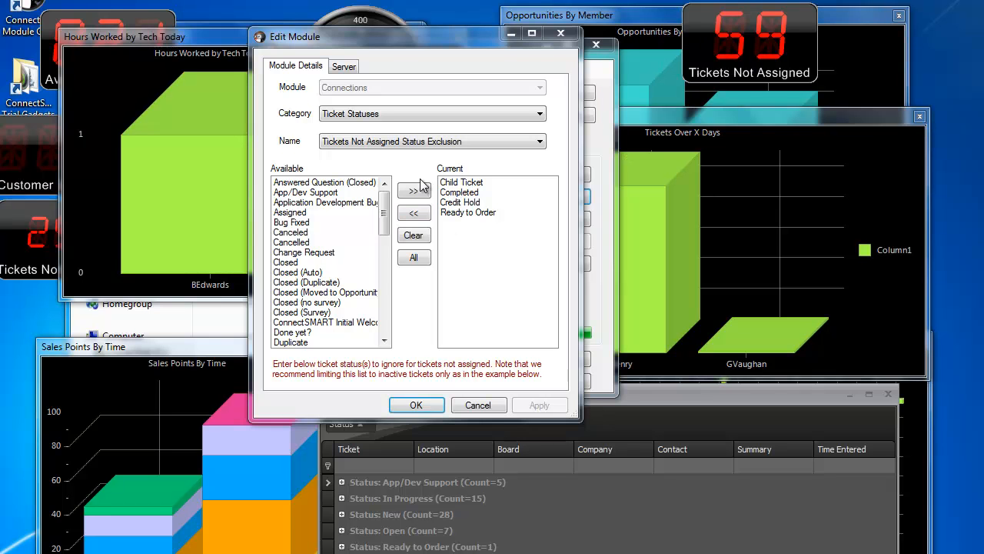
mouse_move(365, 20)
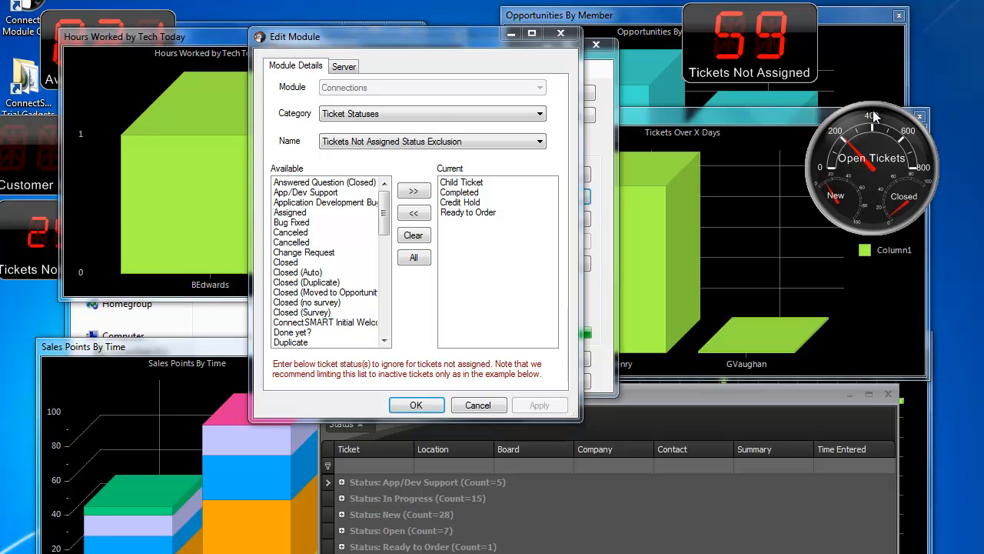
mouse_move(383, 50)
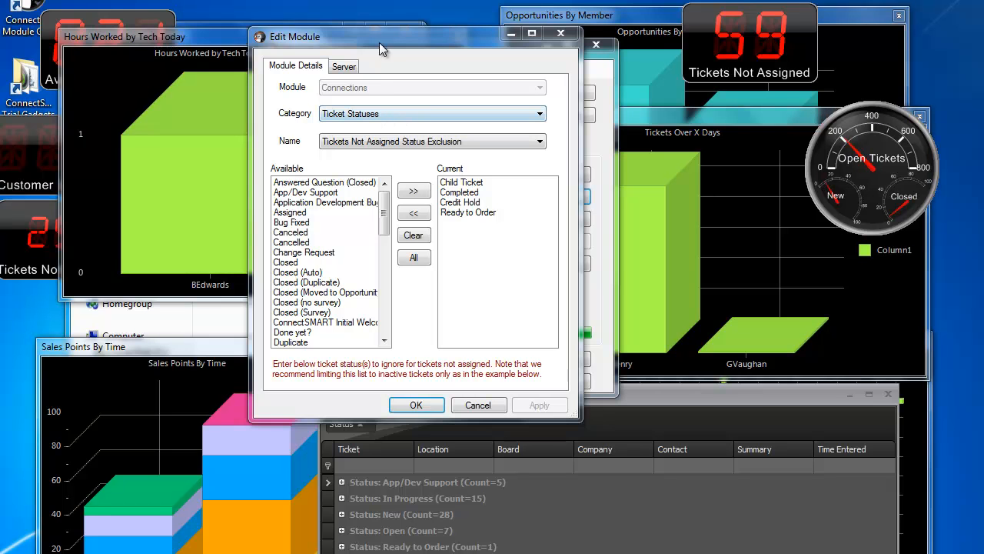
- Move the Edit Module dialog aside and open the Tickets Not Assigned grid
drag(383, 48, 392, 42)
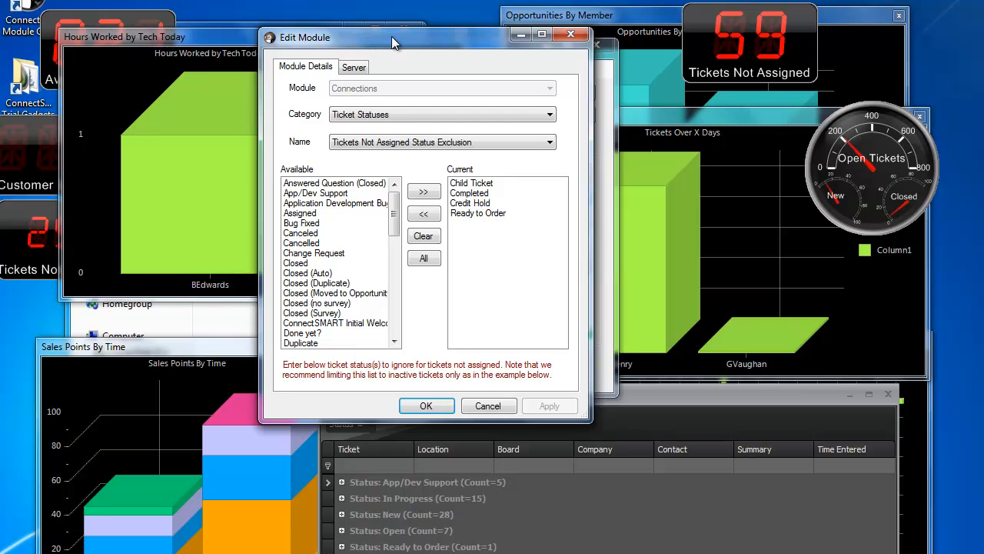
drag(393, 37, 331, 15)
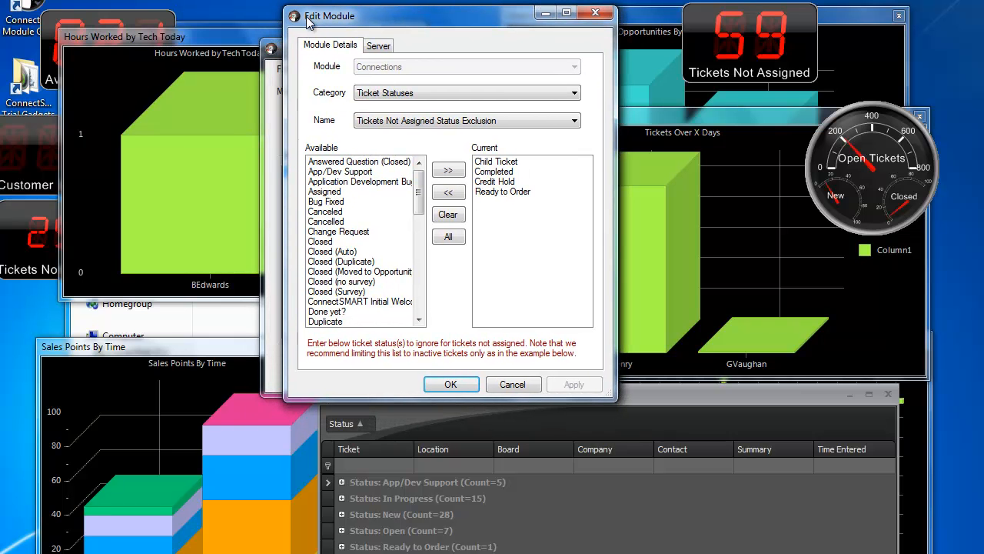
mouse_move(472, 181)
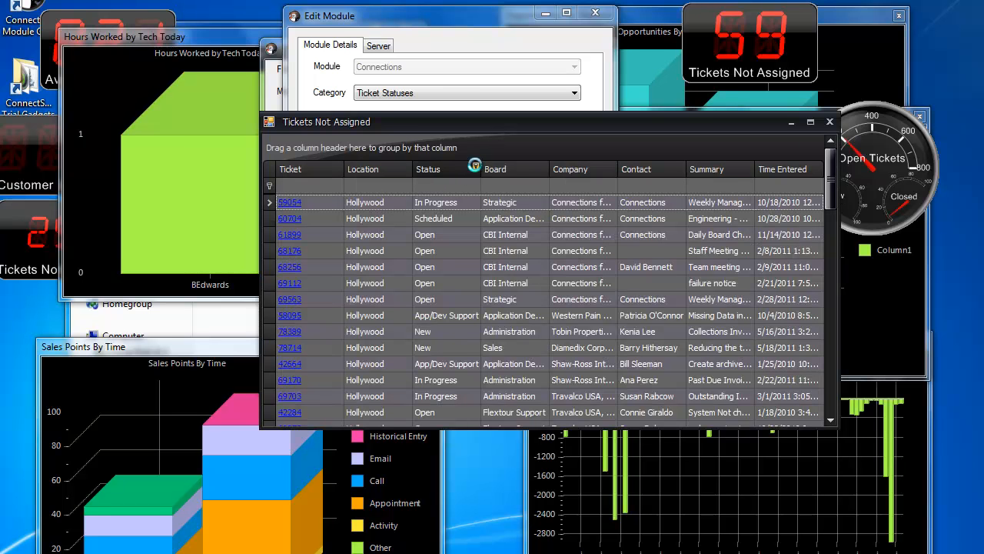
click(474, 164)
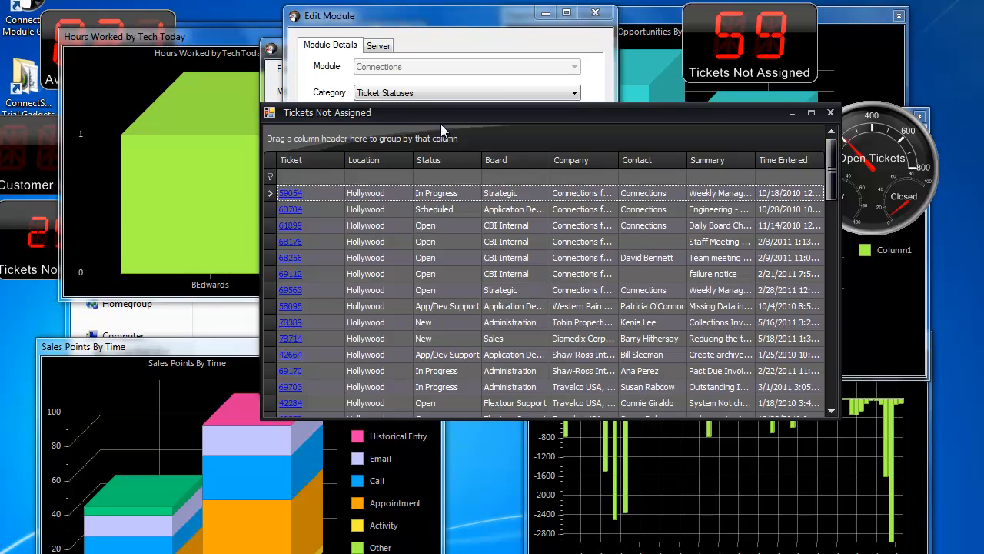
mouse_move(444, 177)
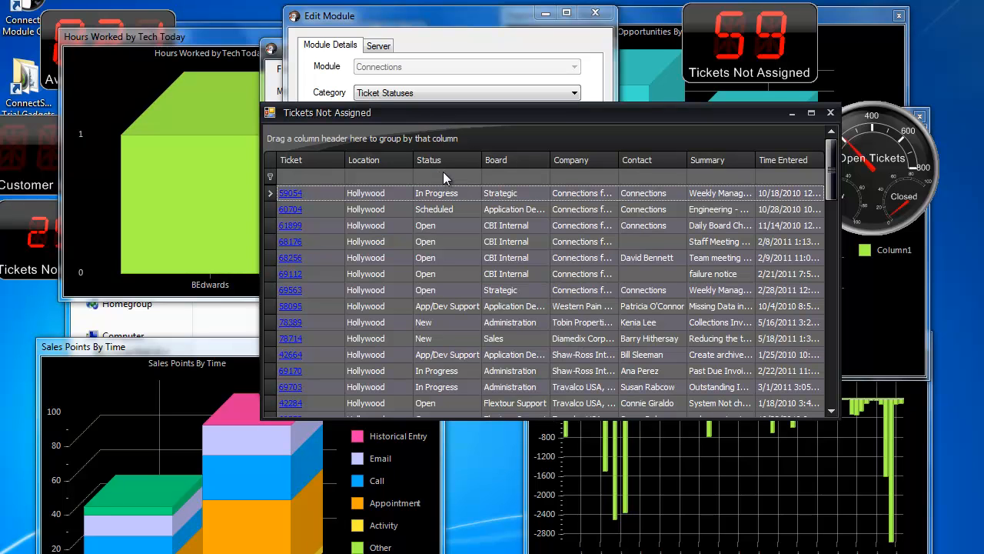
mouse_move(475, 161)
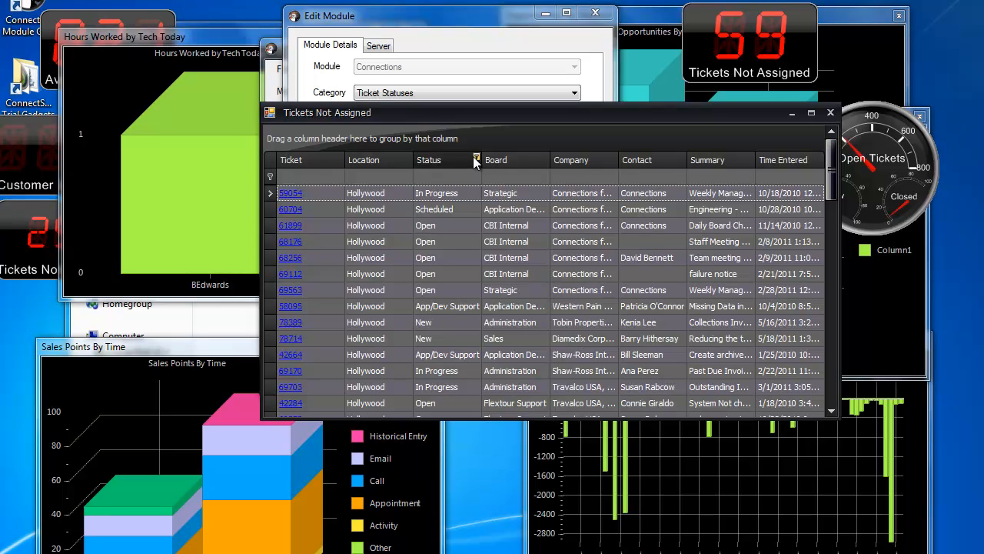
- Filter the grid's Status column to equals New or equals Open
click(476, 159)
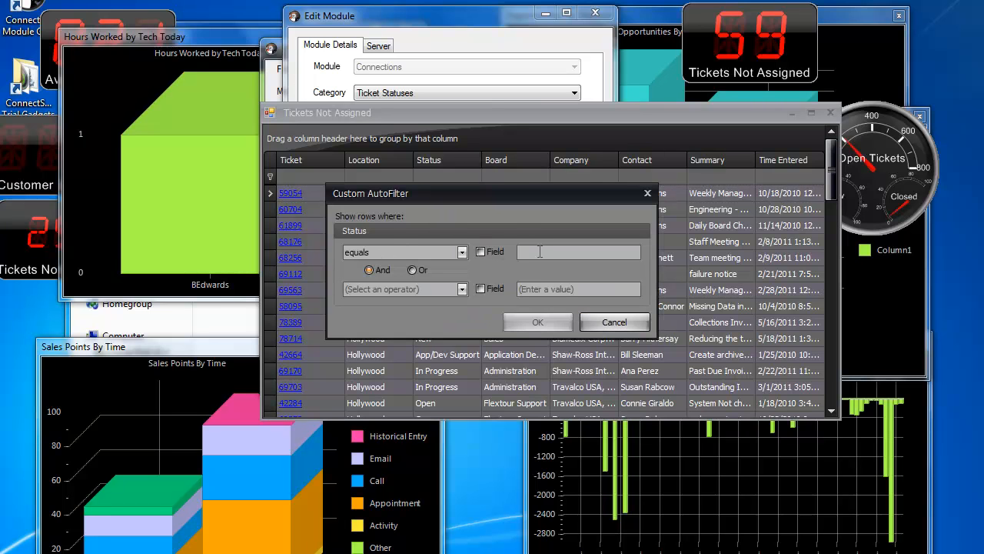
text(NE)
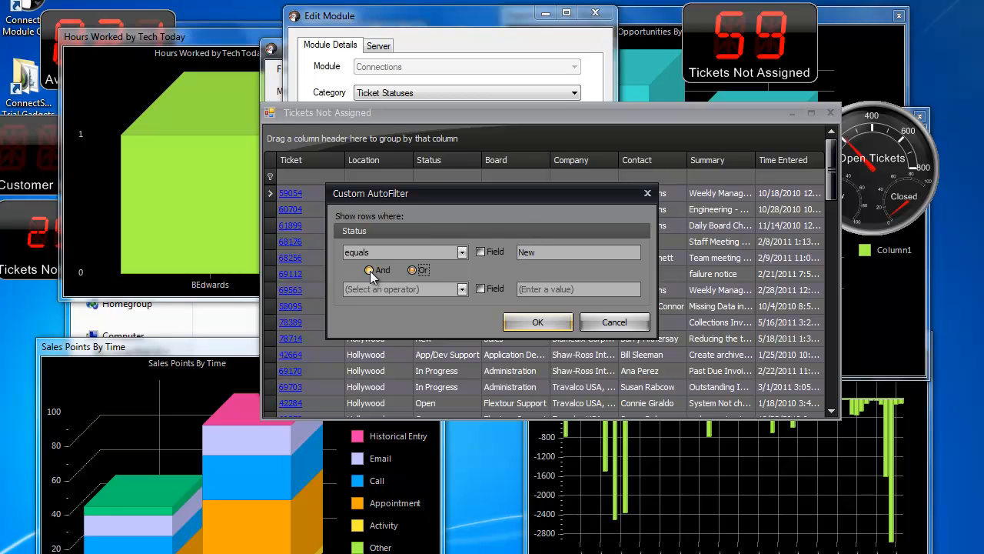
click(576, 289)
text(Open)
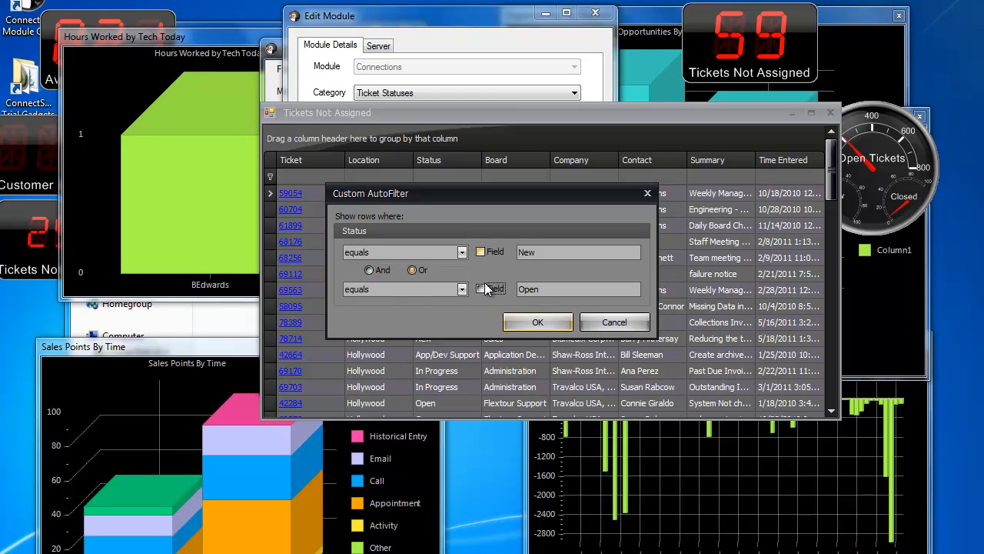
click(537, 321)
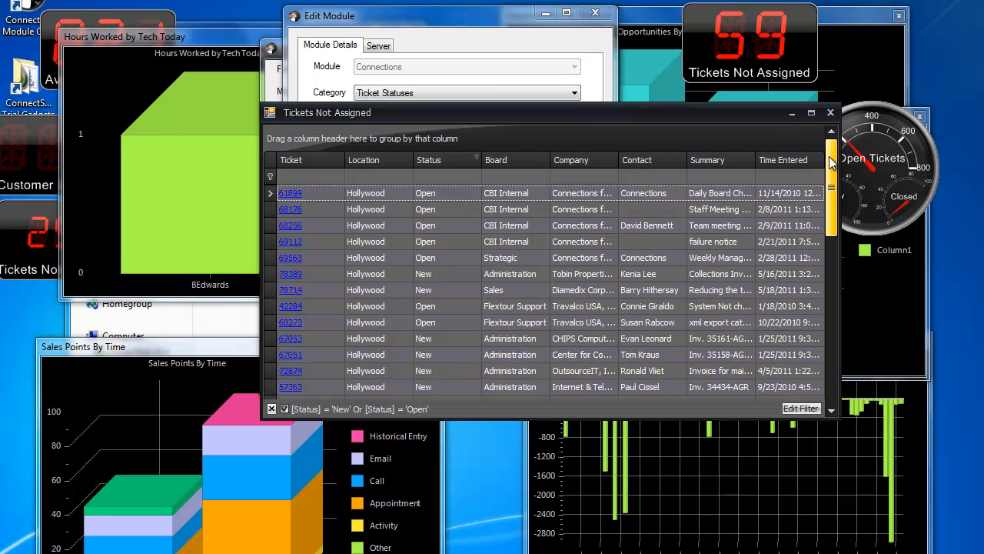
scroll(down, 3)
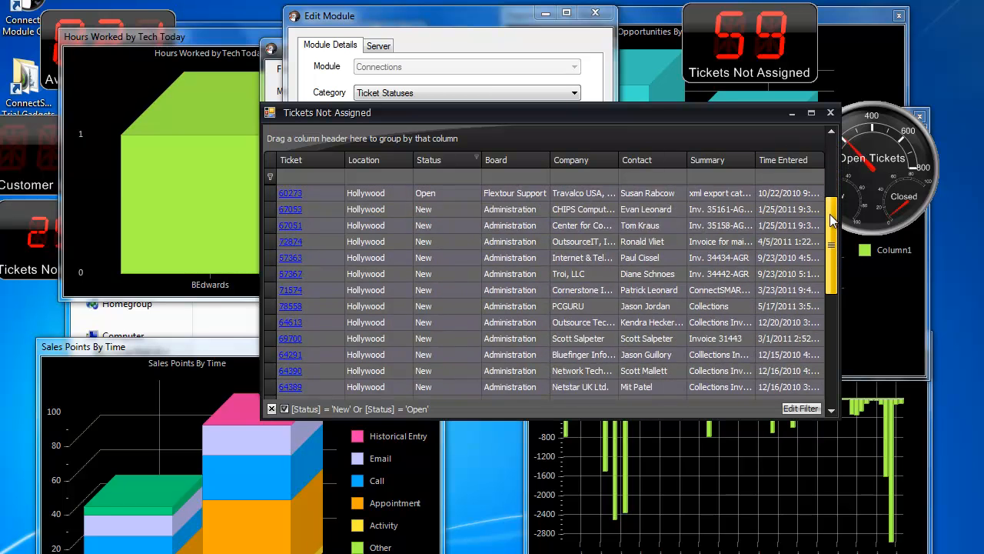
scroll(up, 3)
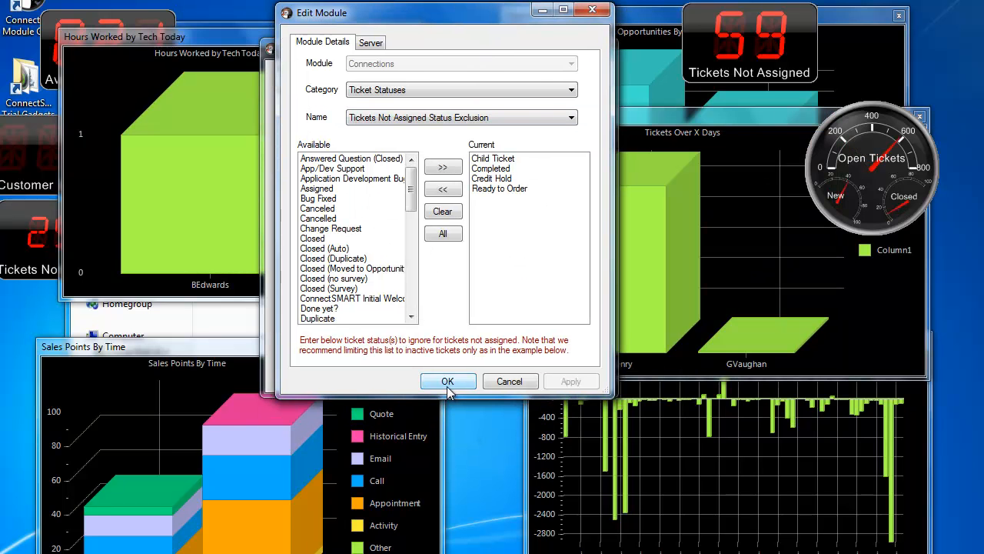
- Confirm Edit Module, close the Module Generator, and close the Gadgets folder window
click(448, 382)
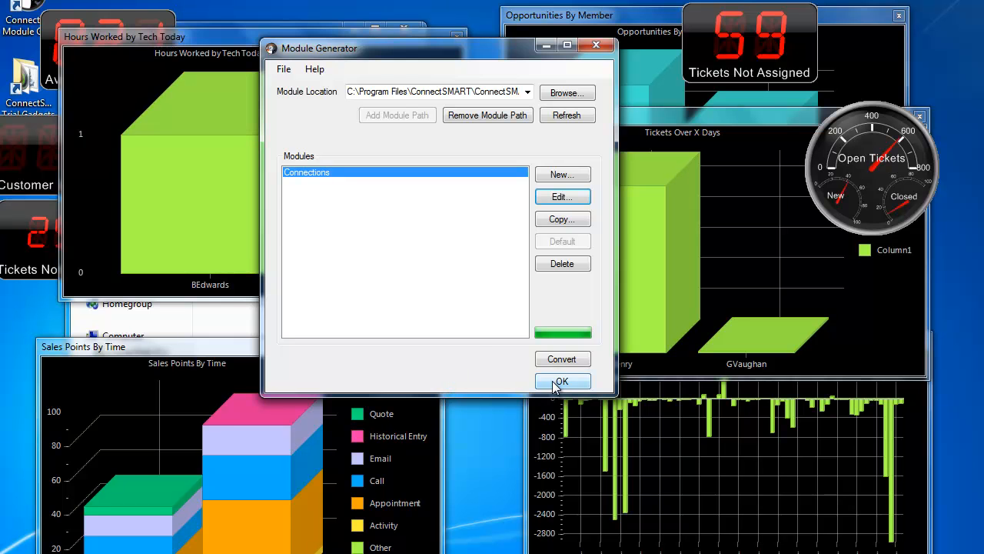
click(562, 382)
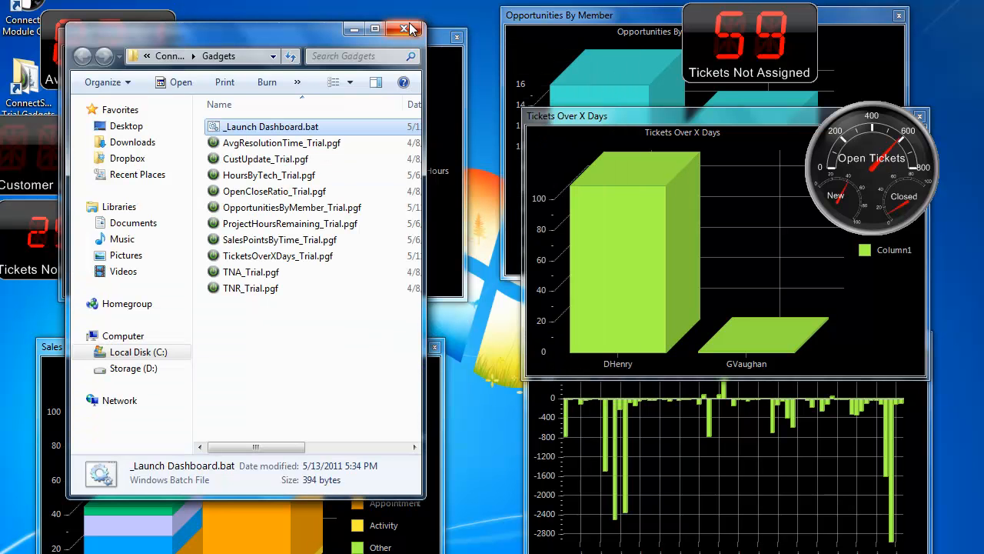
click(403, 29)
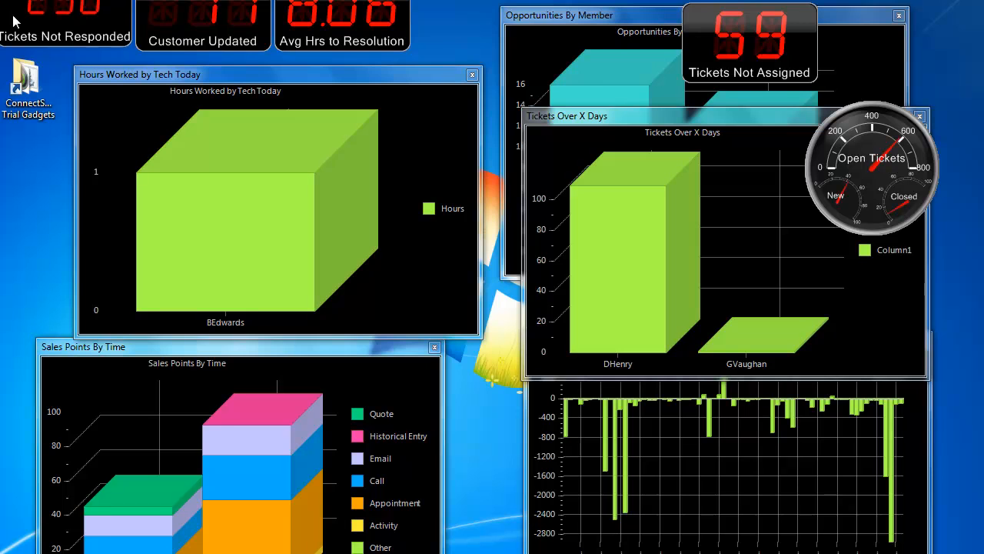
mouse_move(723, 65)
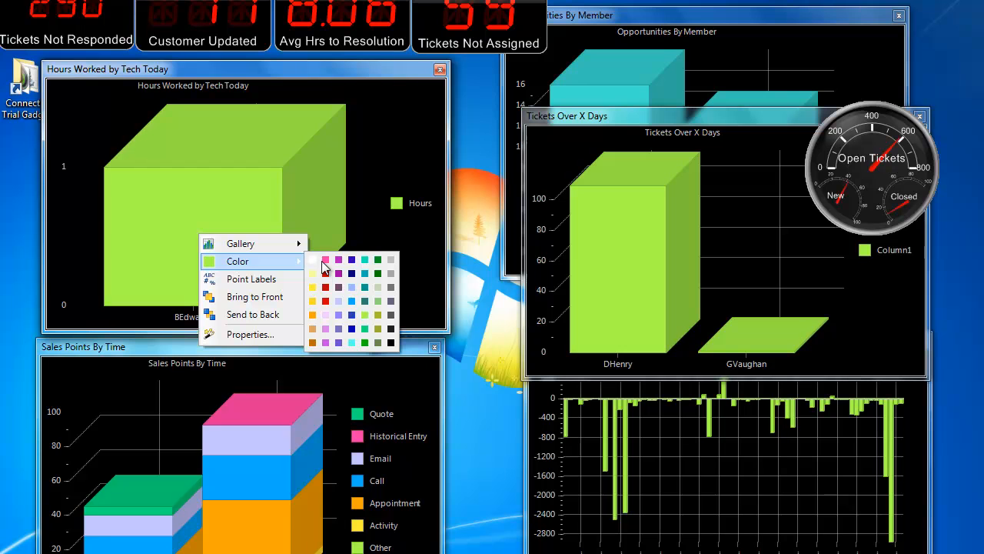
- Color the Hours Worked by Tech Today bar pink and move the charts rightward
click(338, 261)
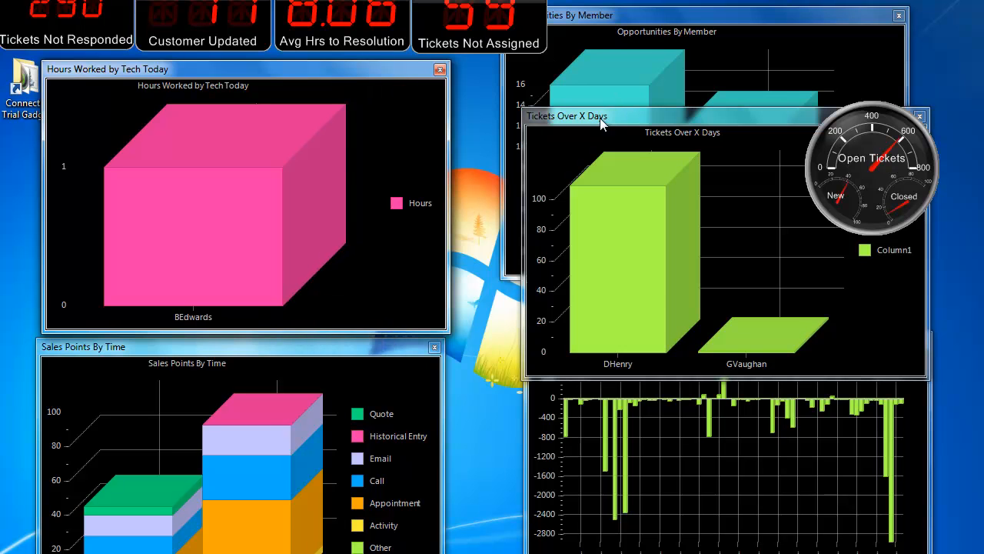
click(692, 4)
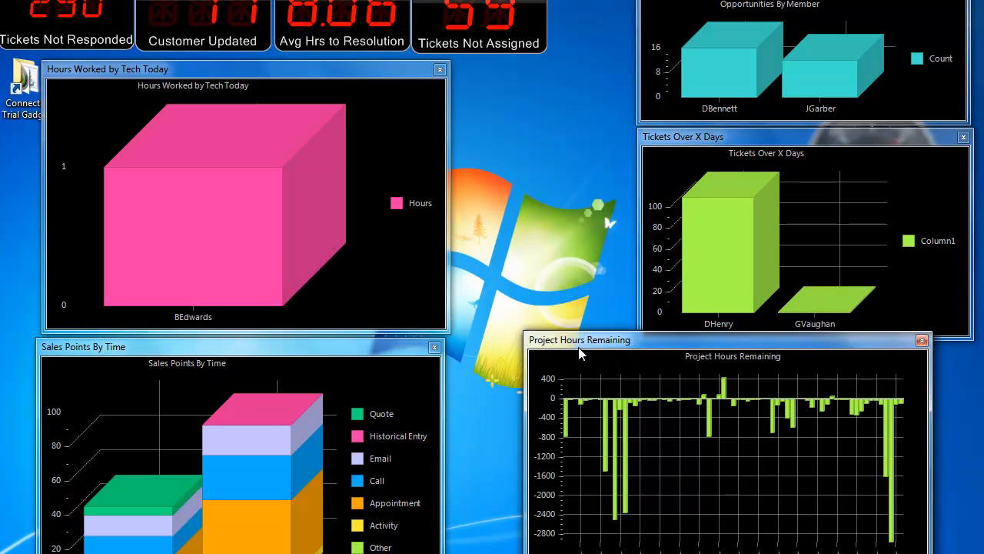
drag(580, 340, 626, 287)
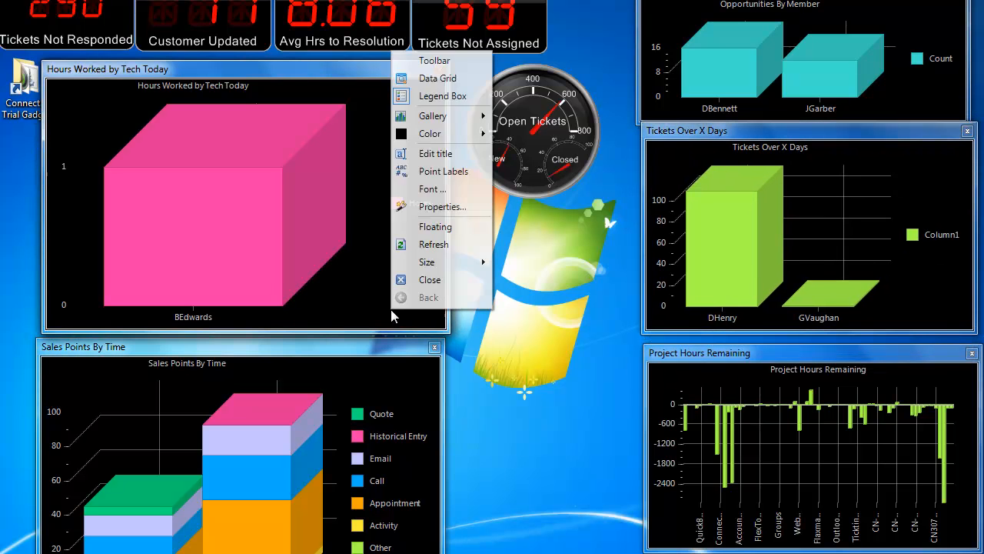
- Switch the hours chart to Floating and open options for the remaining gadgets
click(443, 95)
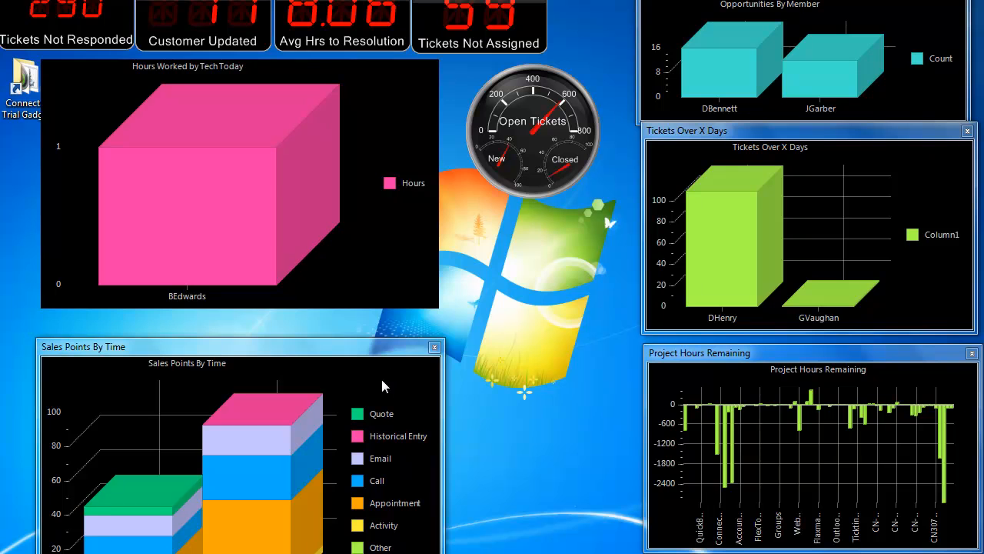
right_click(385, 384)
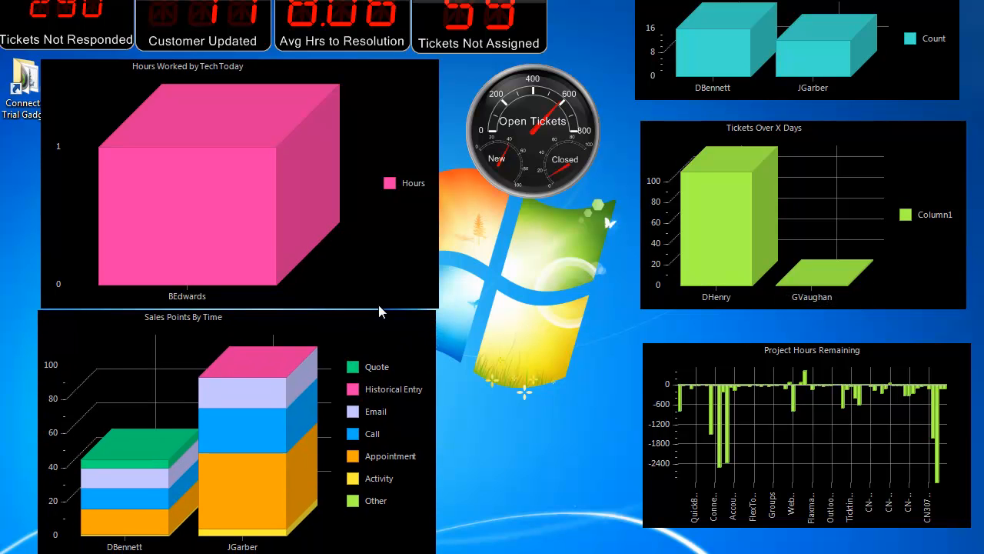
right_click(531, 111)
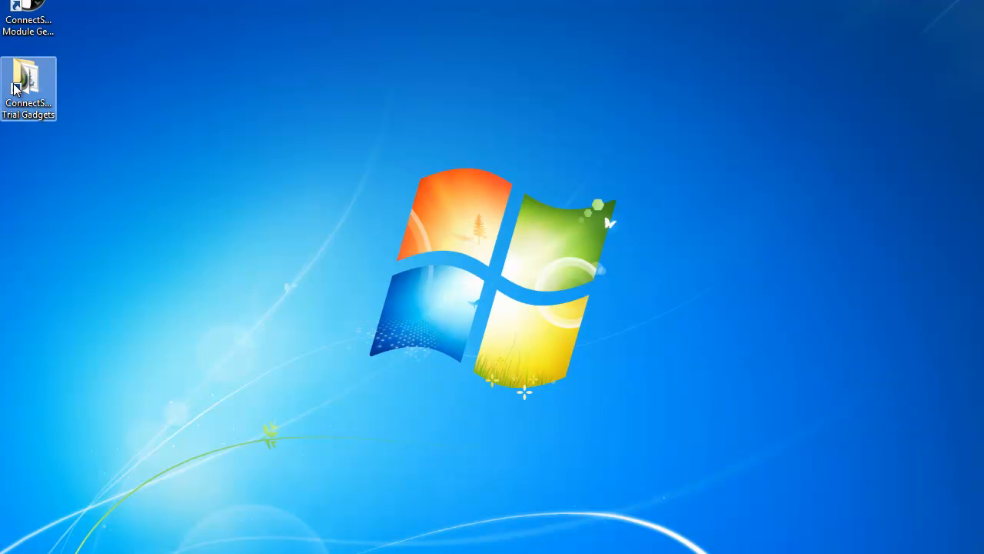
- Run _Launch Dashboard.bat from the Trial Gadgets folder, then close the Explorer window
double_click(28, 81)
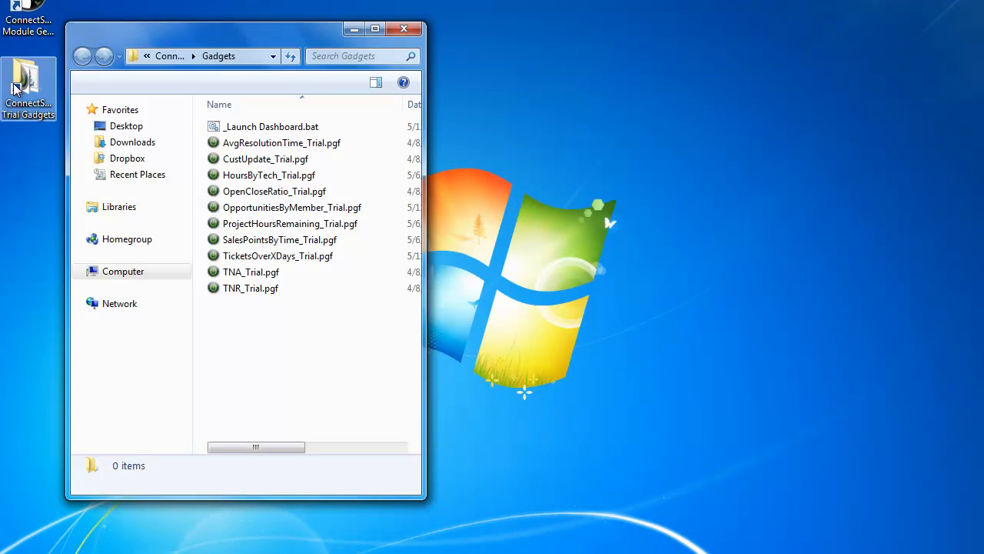
double_click(271, 126)
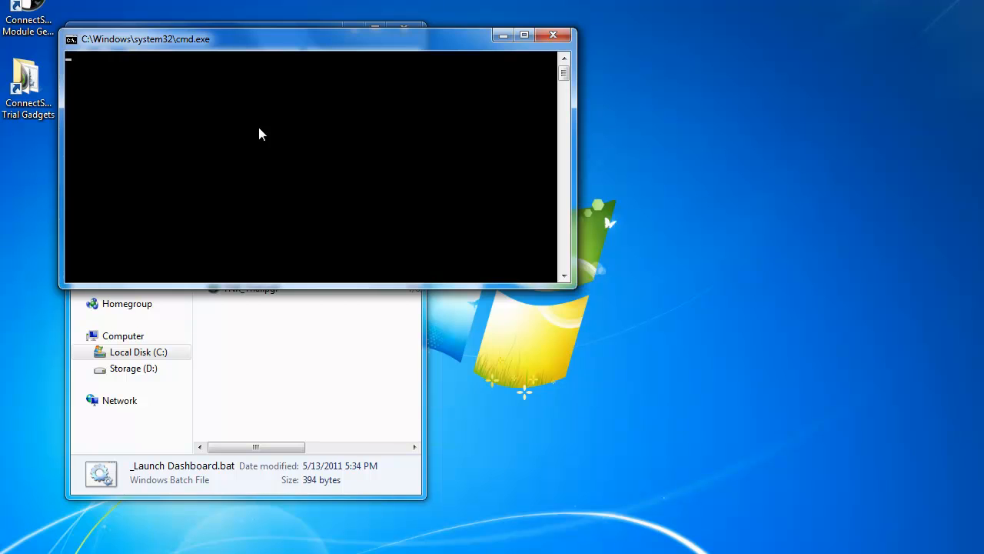
click(552, 34)
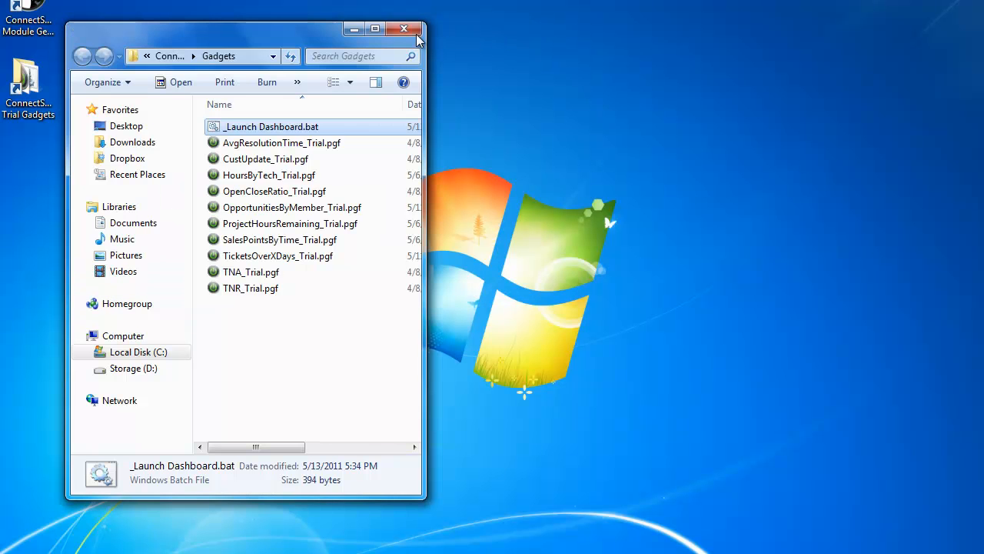
click(404, 28)
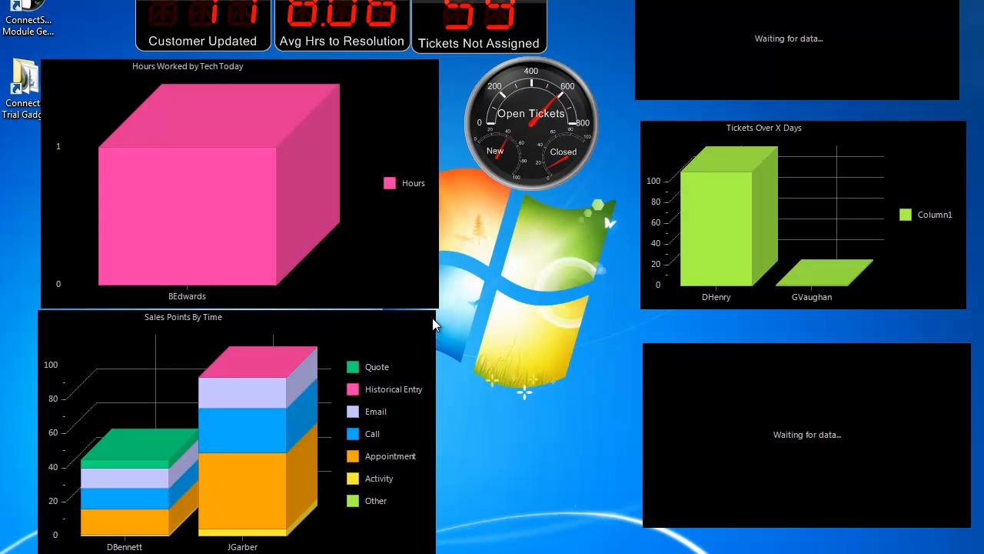
mouse_move(565, 219)
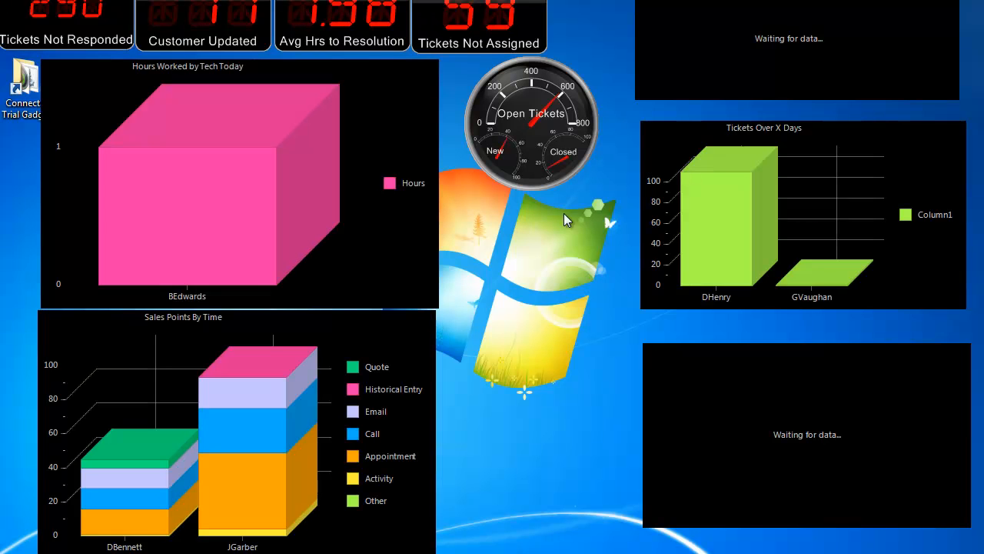